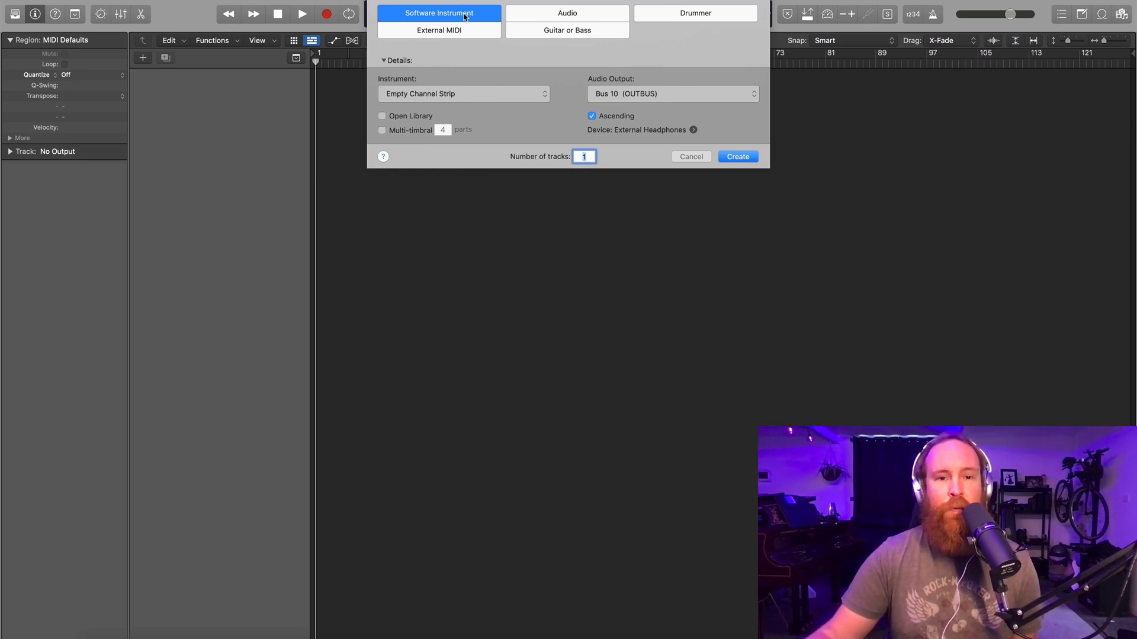
# Step: Create a new Software Instrument track and bring up its instrument list
pyautogui.click(737, 156)
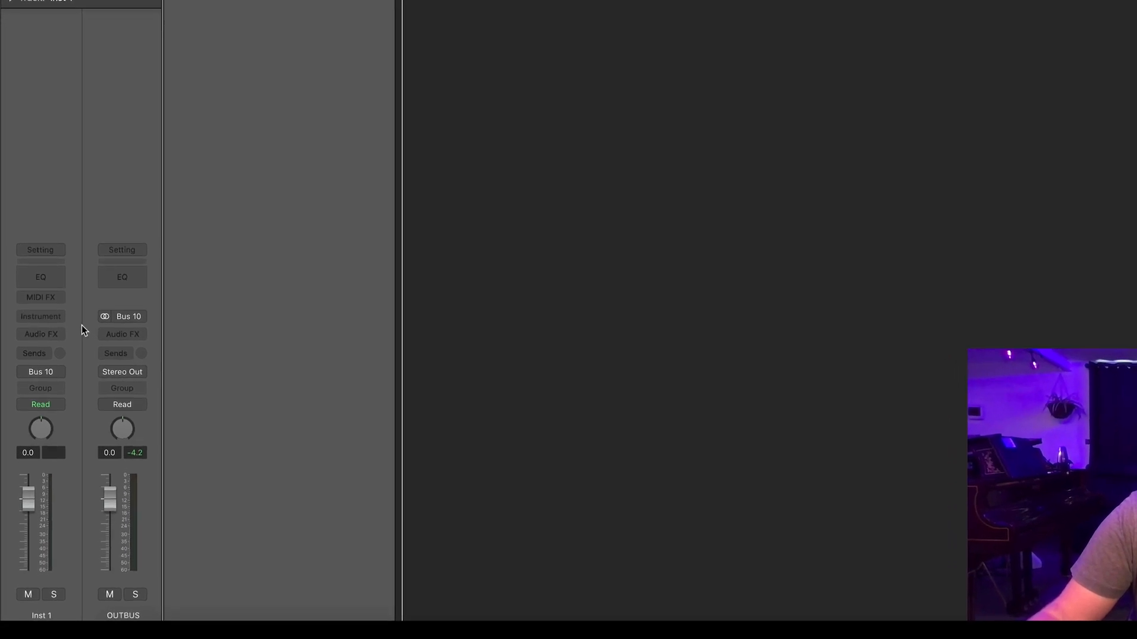
pyautogui.click(40, 316)
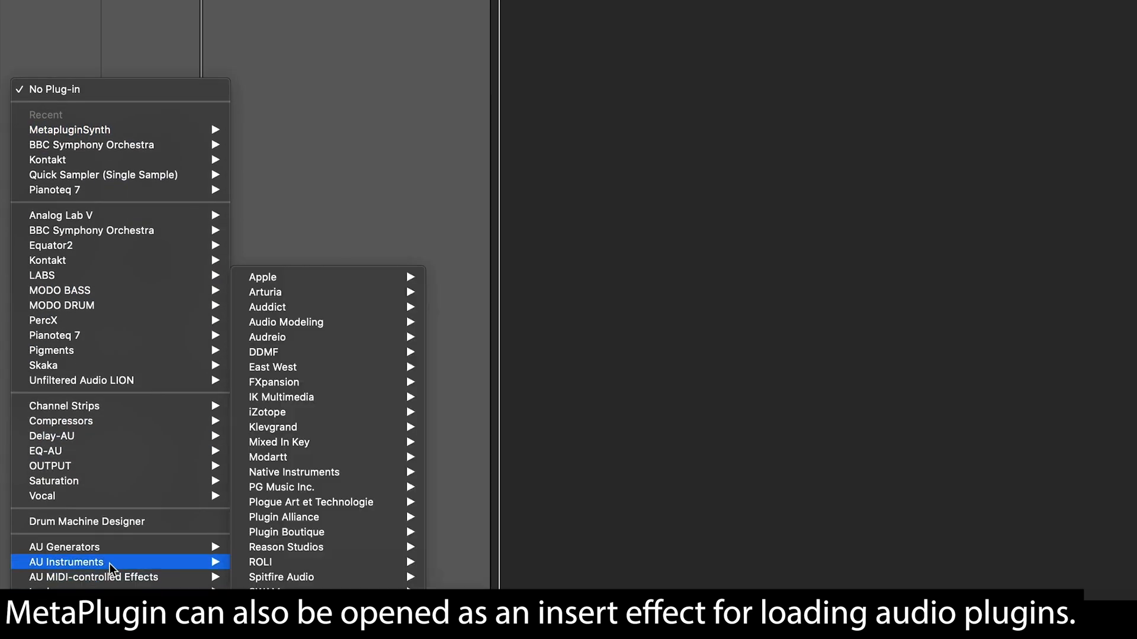
pyautogui.moveTo(341, 352)
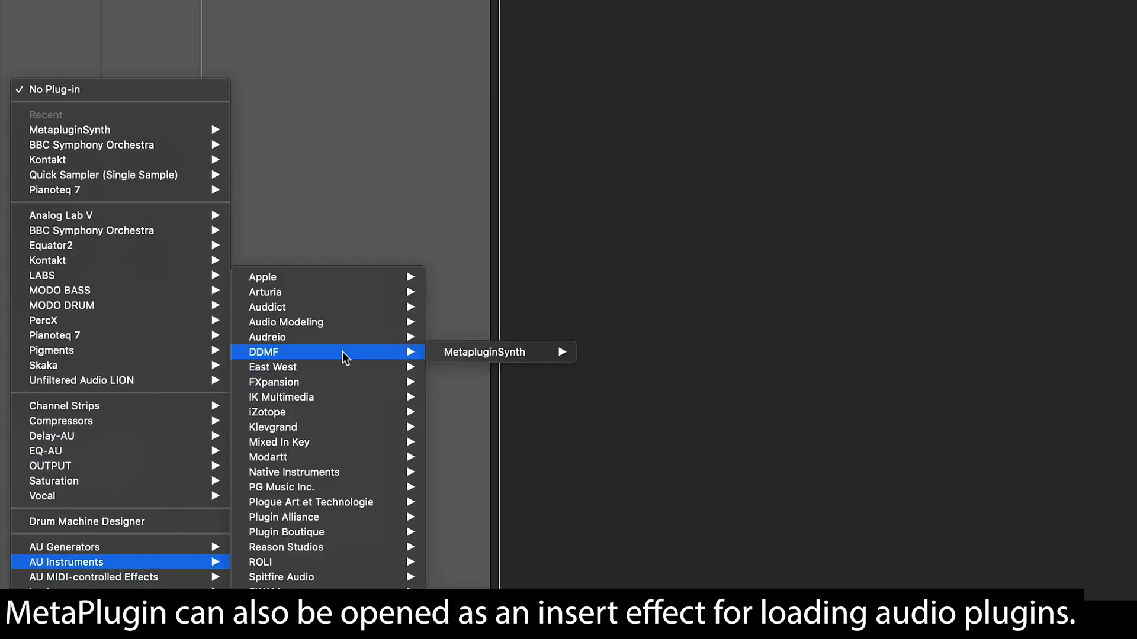
pyautogui.moveTo(485, 352)
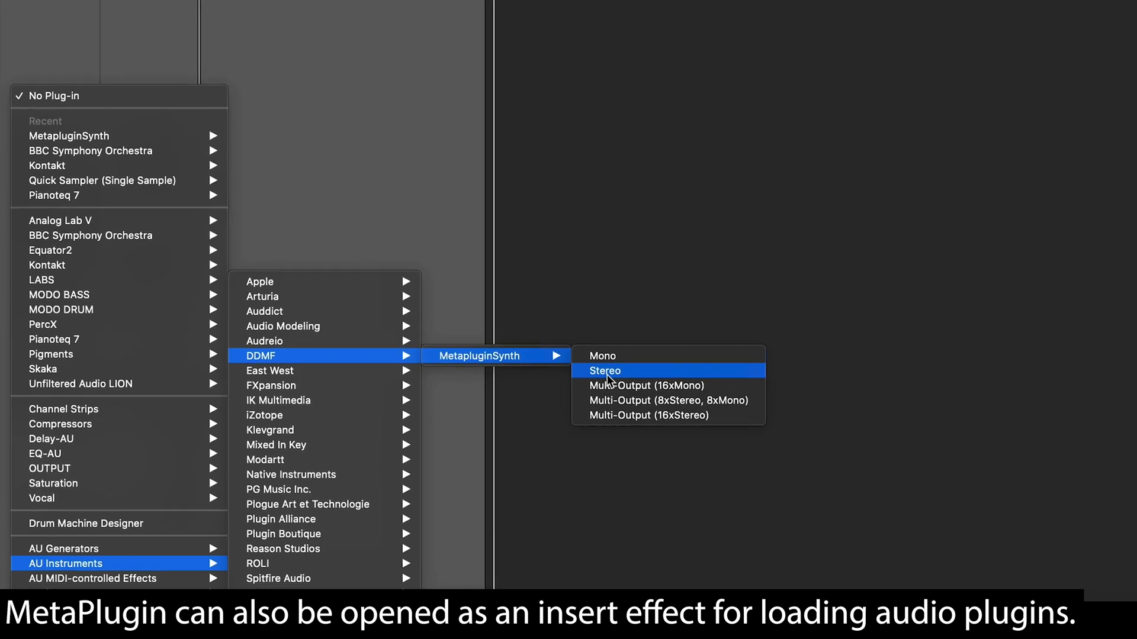
# Step: Load MetapluginSynth (Stereo) on Inst 1 and scan for new or updated AudioUnit plug-ins
pyautogui.click(603, 371)
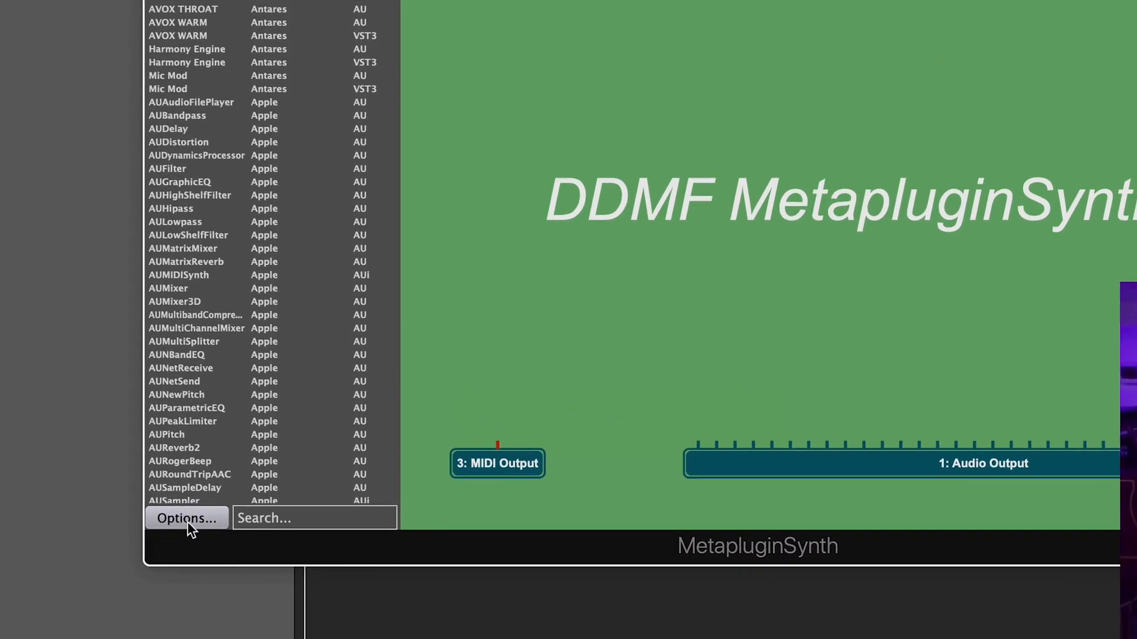
pyautogui.click(186, 517)
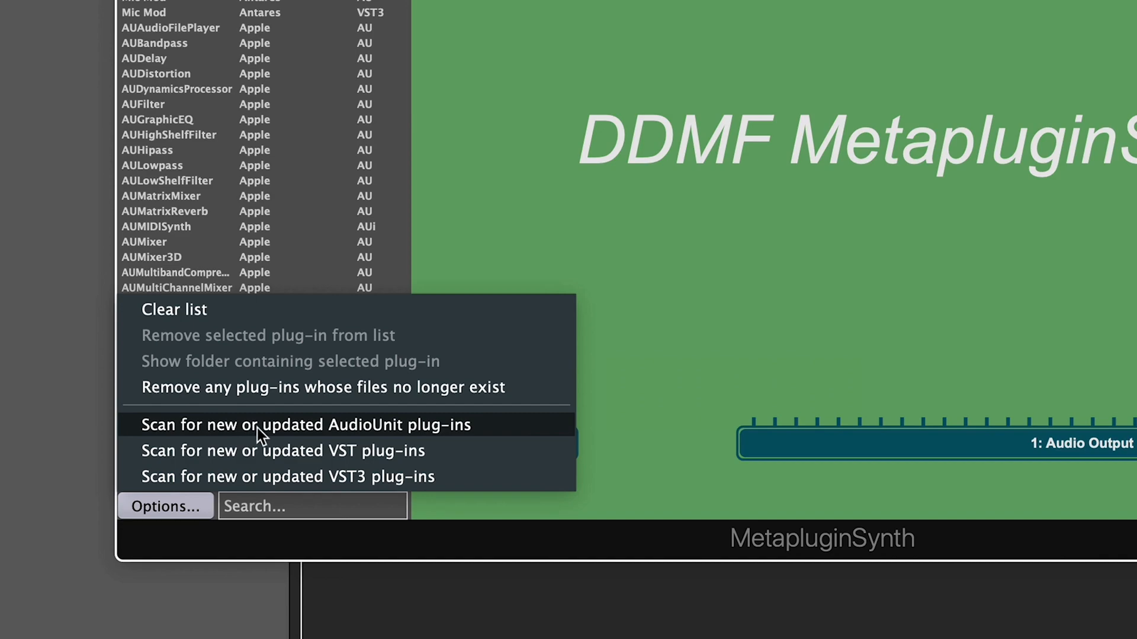
pyautogui.click(305, 425)
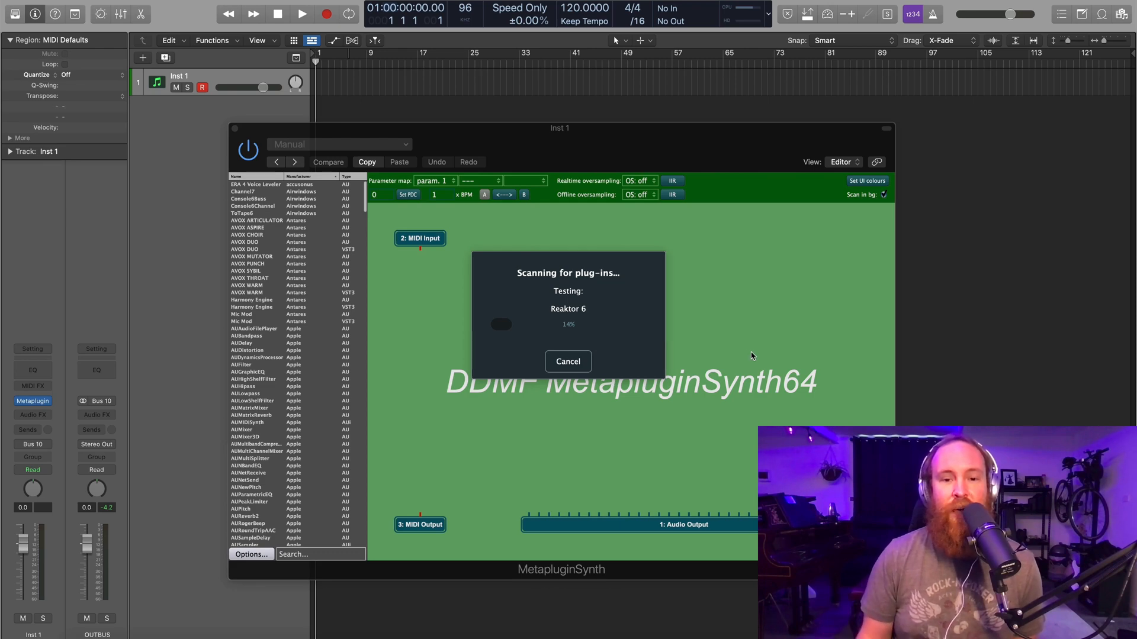
pyautogui.click(567, 361)
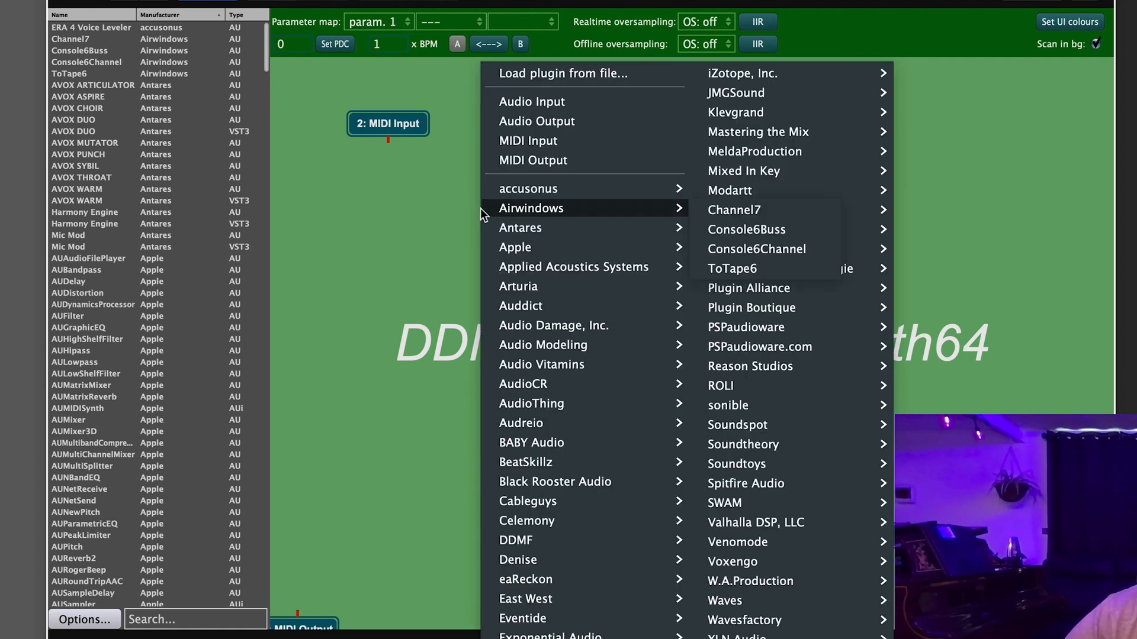
pyautogui.moveTo(833, 209)
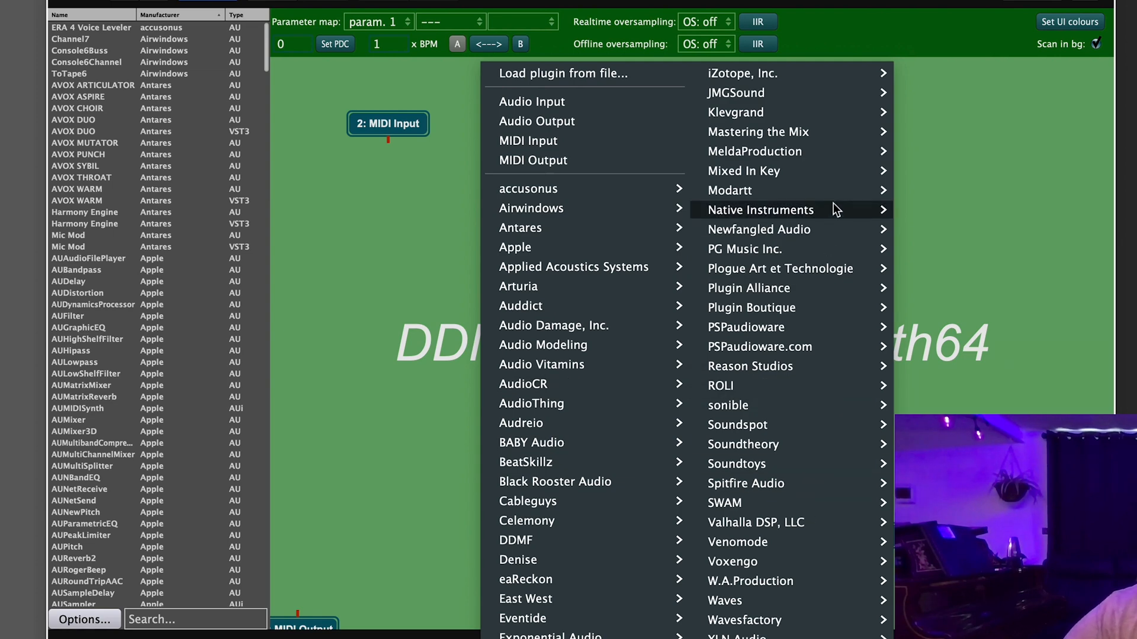
pyautogui.moveTo(543, 270)
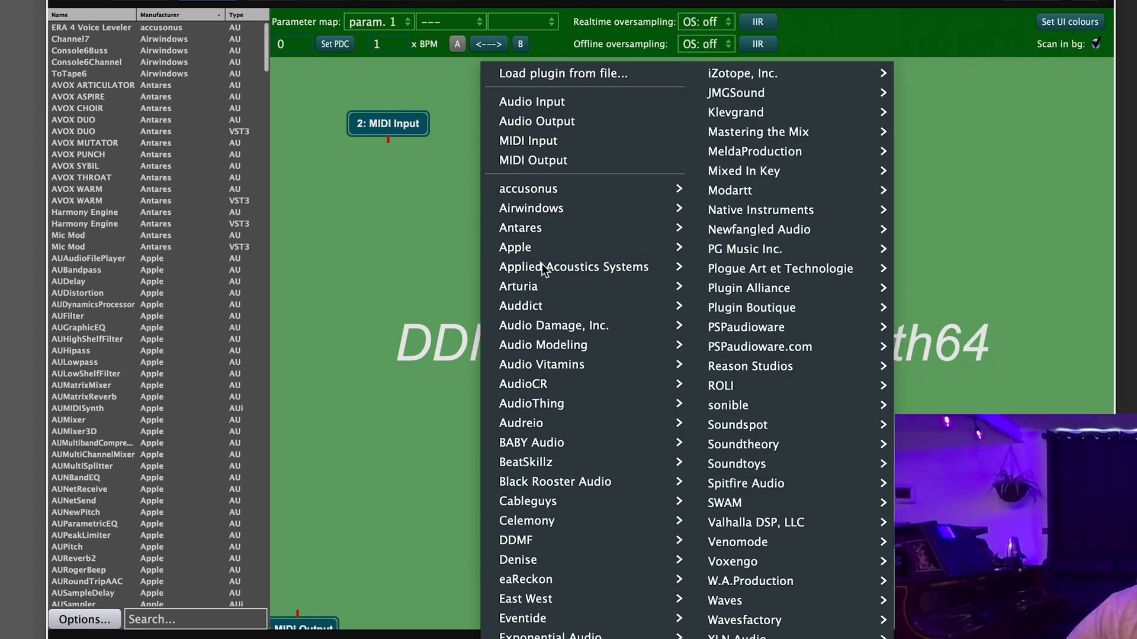
pyautogui.moveTo(517, 286)
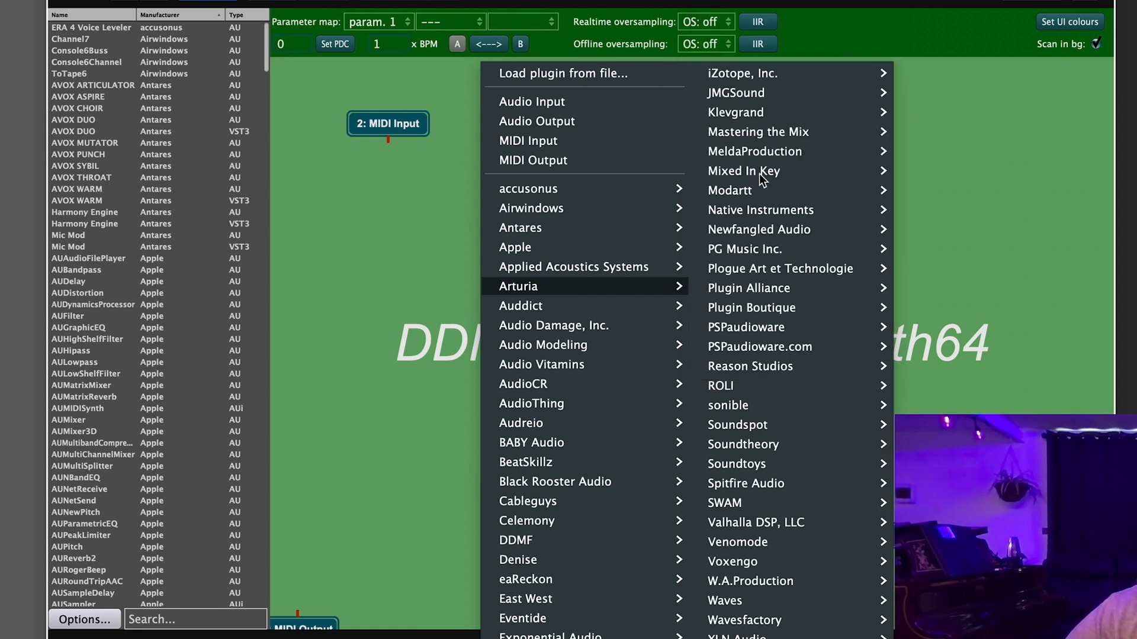
# Step: Add Arturia Pigments to the graph, position it, and connect MIDI Input to it
pyautogui.click(517, 285)
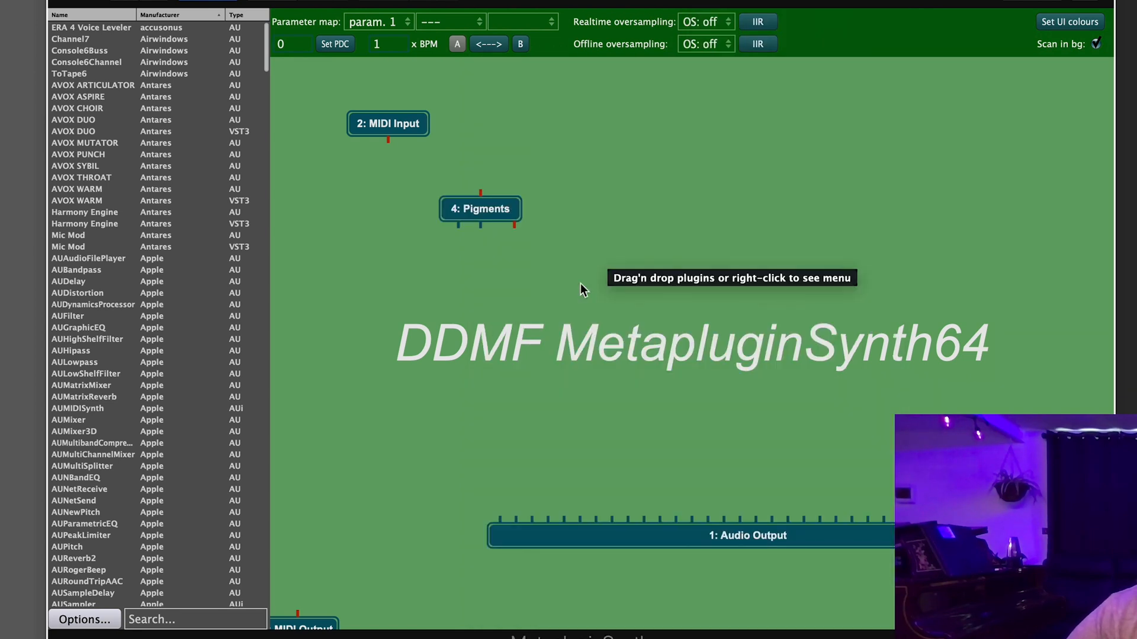
pyautogui.moveTo(480, 208); pyautogui.dragTo(461, 255)
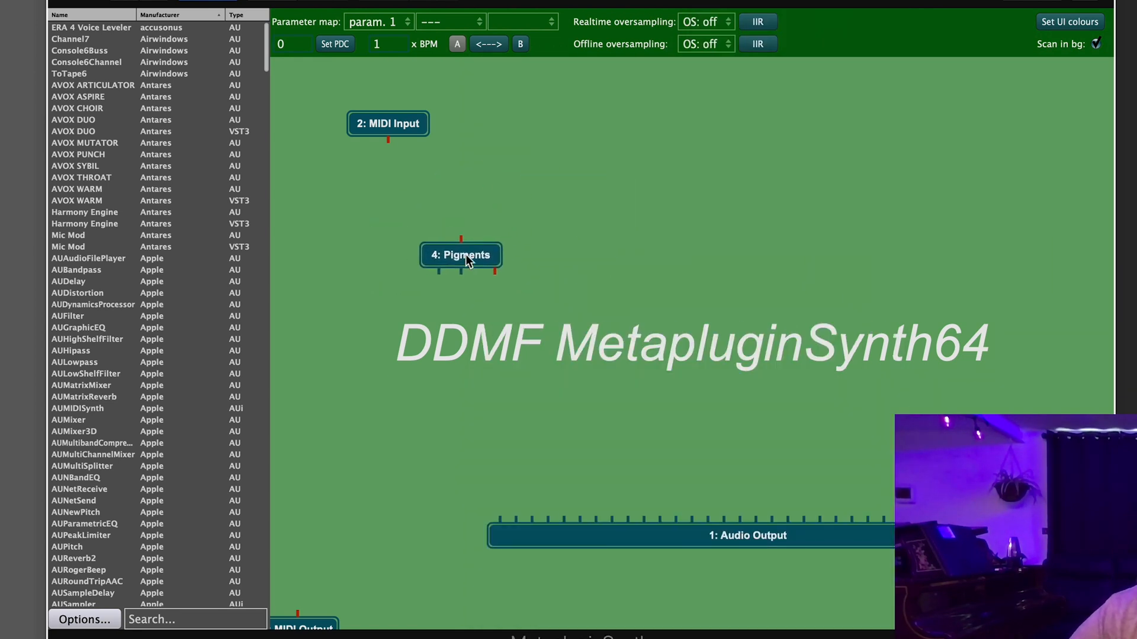
pyautogui.moveTo(461, 254); pyautogui.dragTo(474, 222)
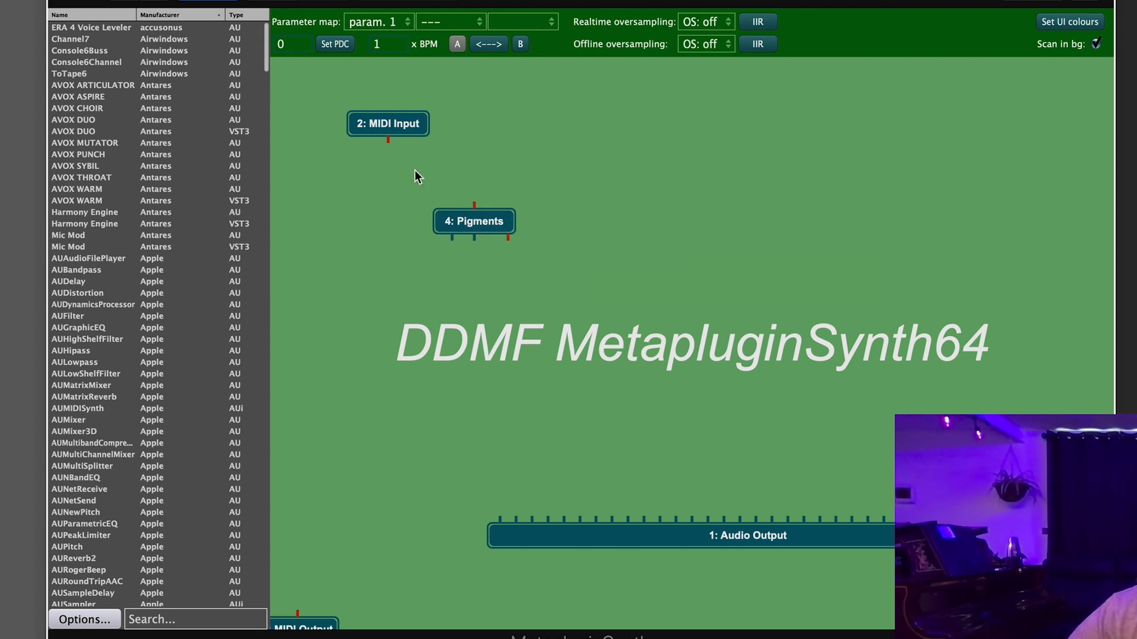
pyautogui.moveTo(387, 140); pyautogui.dragTo(475, 202)
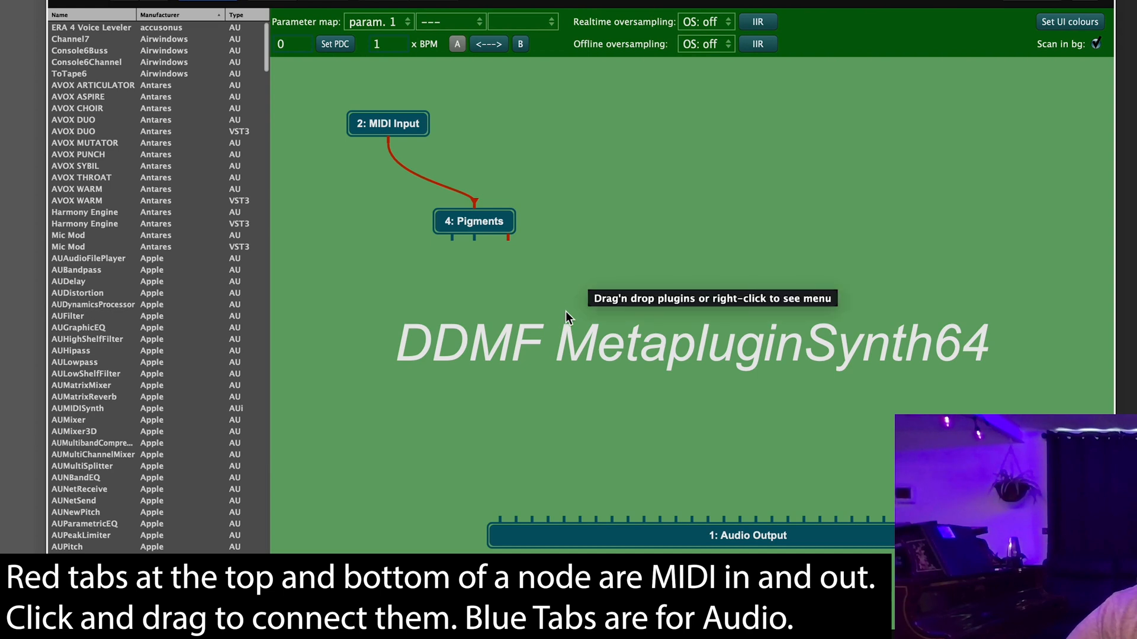
pyautogui.moveTo(530, 348)
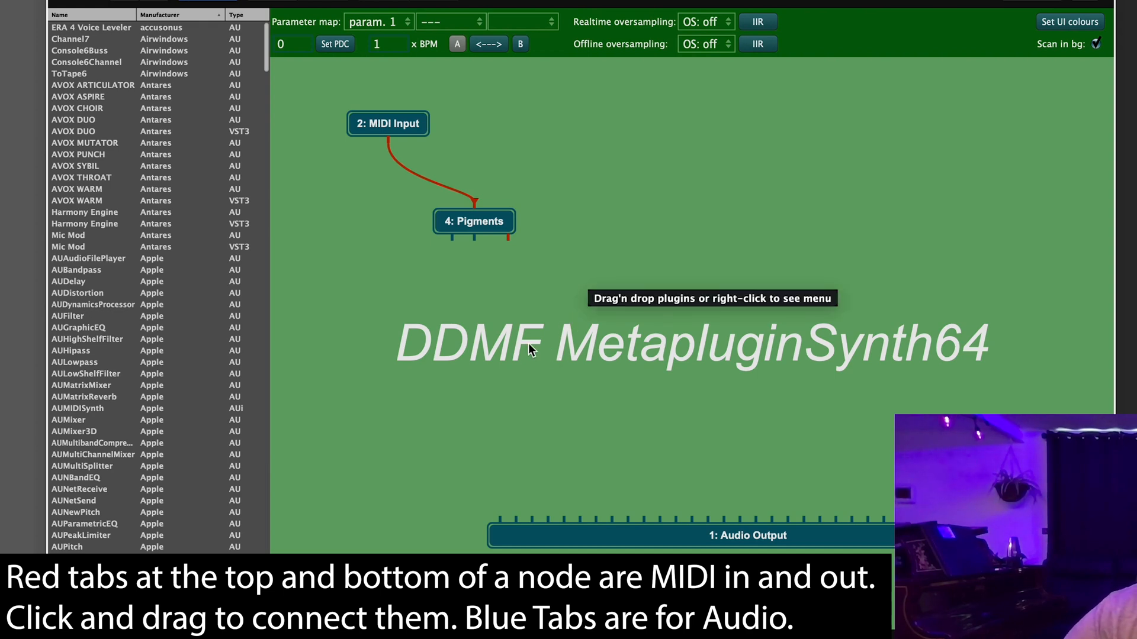
# Step: Add Originals - Media Toolkit to the graph and route its audio into Audio Output
pyautogui.rightClick(529, 348)
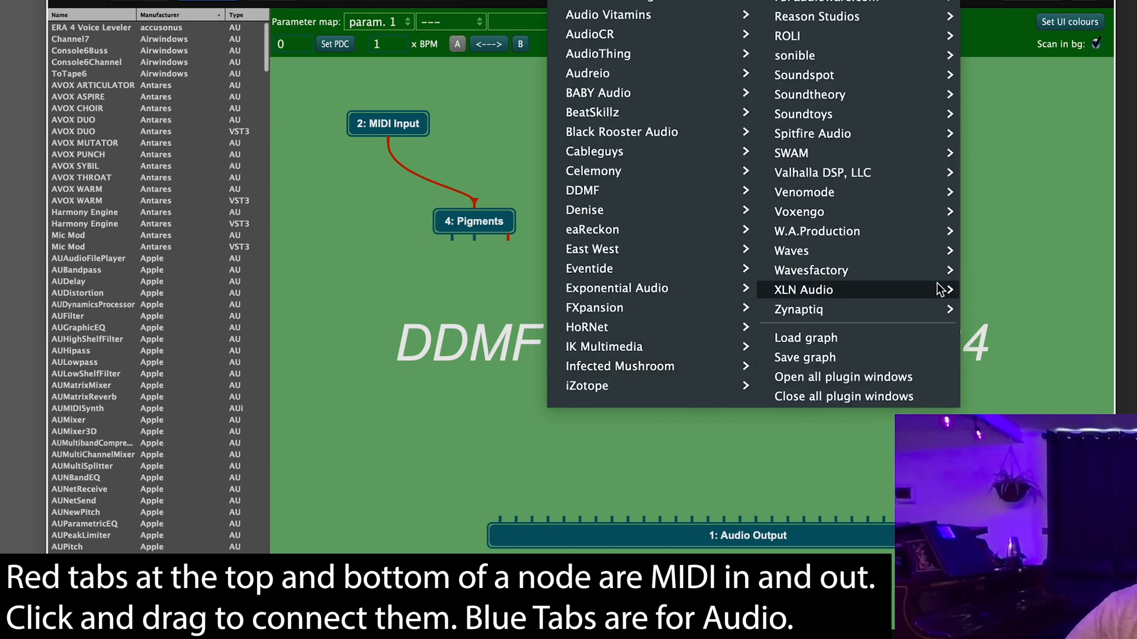
pyautogui.moveTo(813, 137)
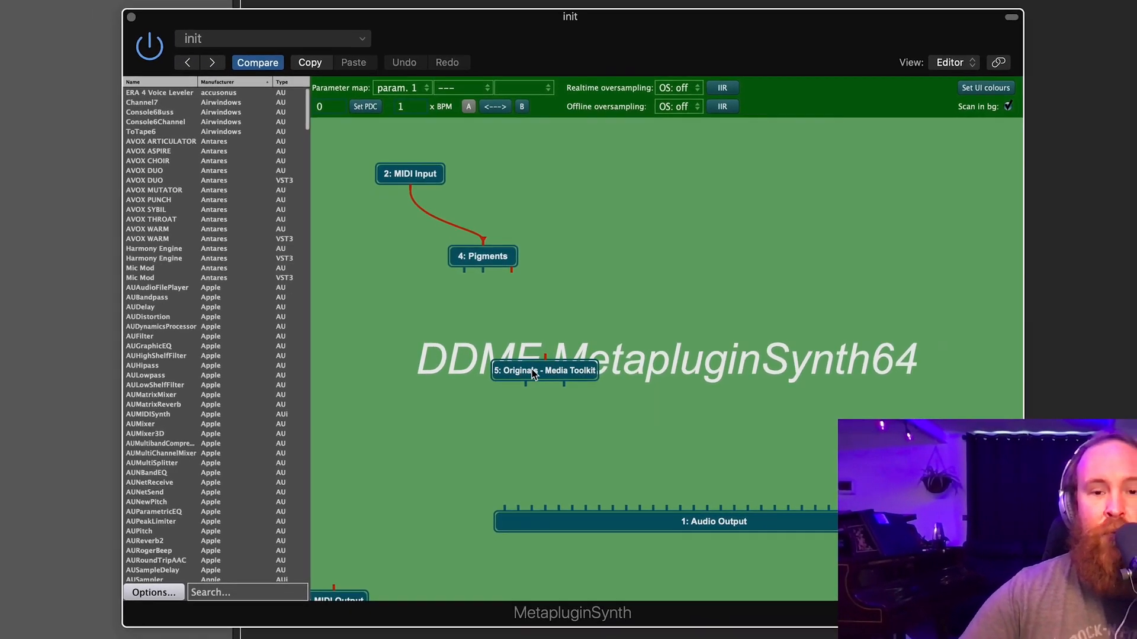
pyautogui.doubleClick(543, 371)
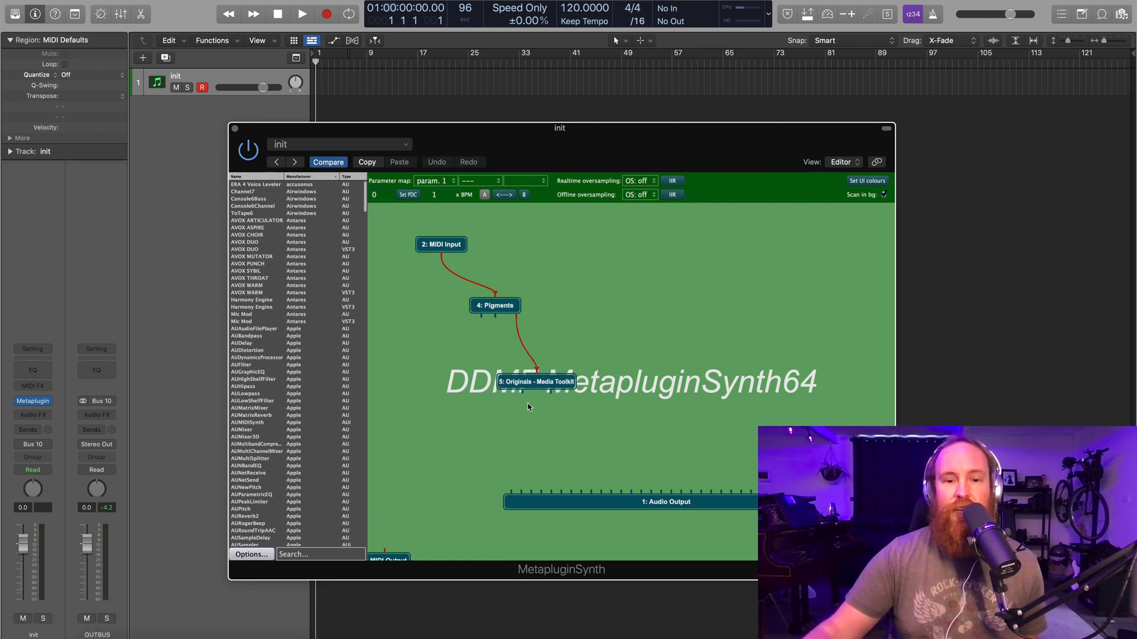
pyautogui.moveTo(536, 382); pyautogui.dragTo(591, 332)
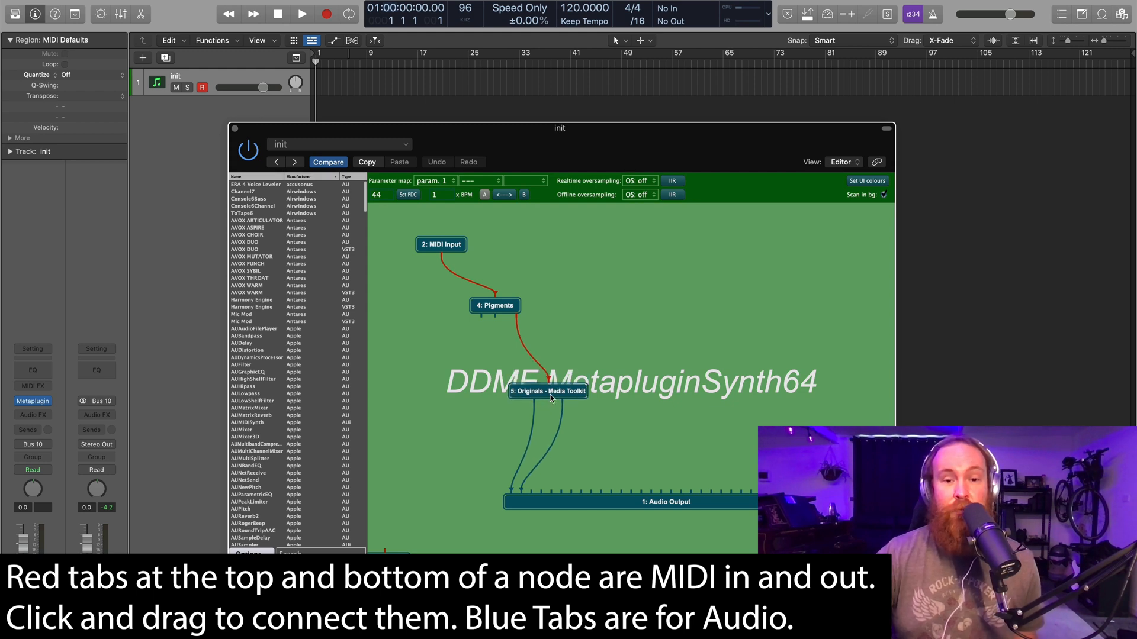
pyautogui.moveTo(551, 361)
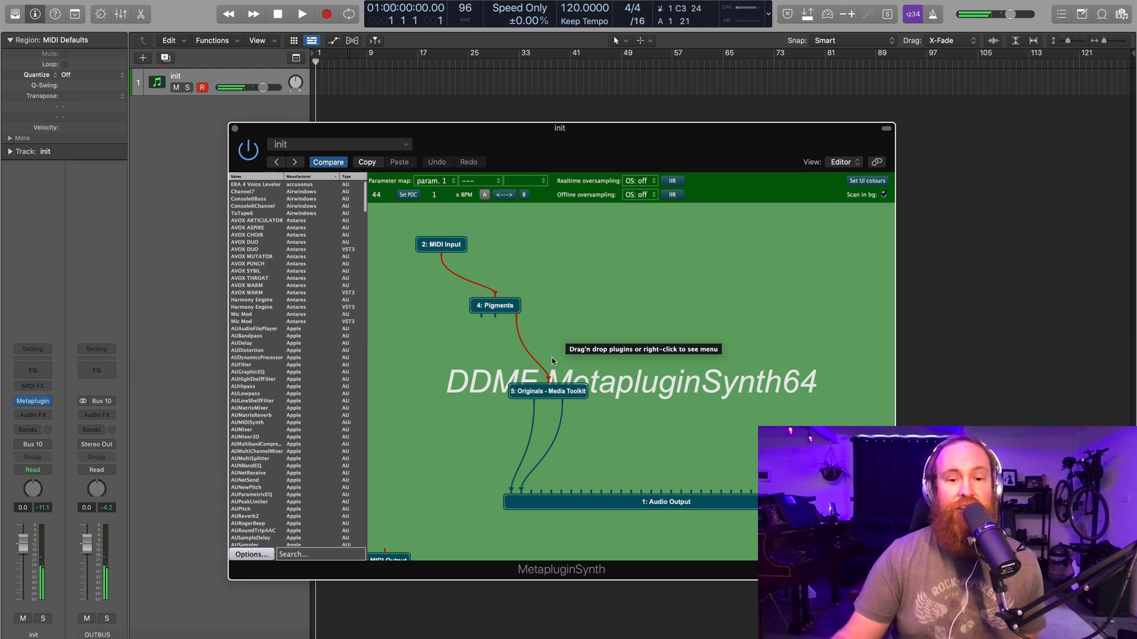
pyautogui.moveTo(495, 305)
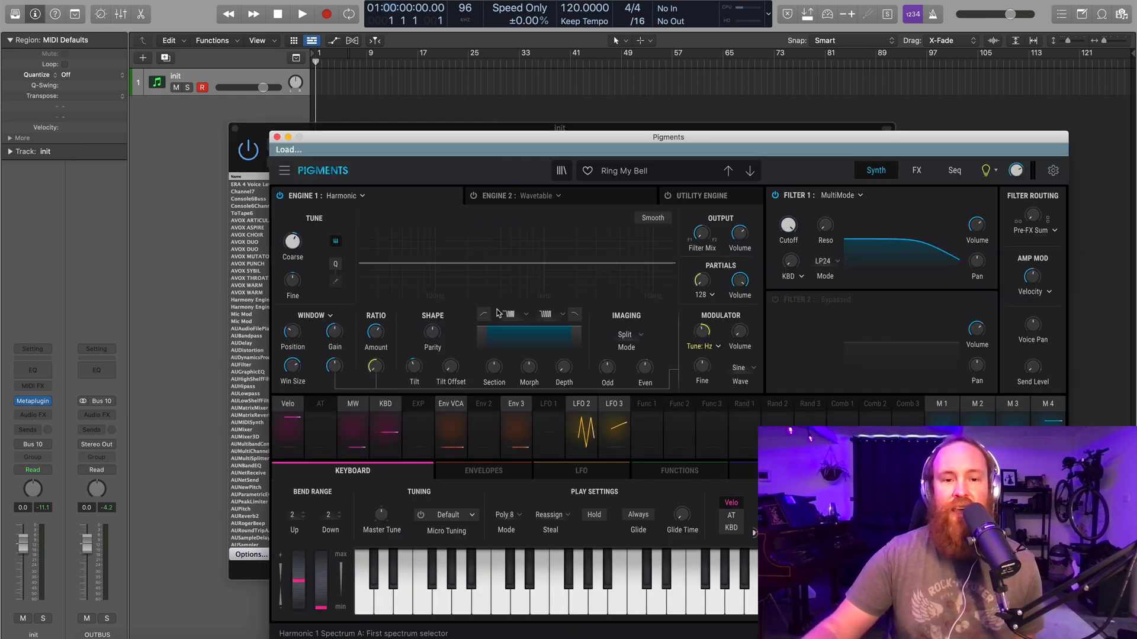
# Step: In Pigments, bypass the sound engine, enable the Sequencer and set the Trig Proba random amount
pyautogui.moveTo(668, 137); pyautogui.dragTo(622, 89)
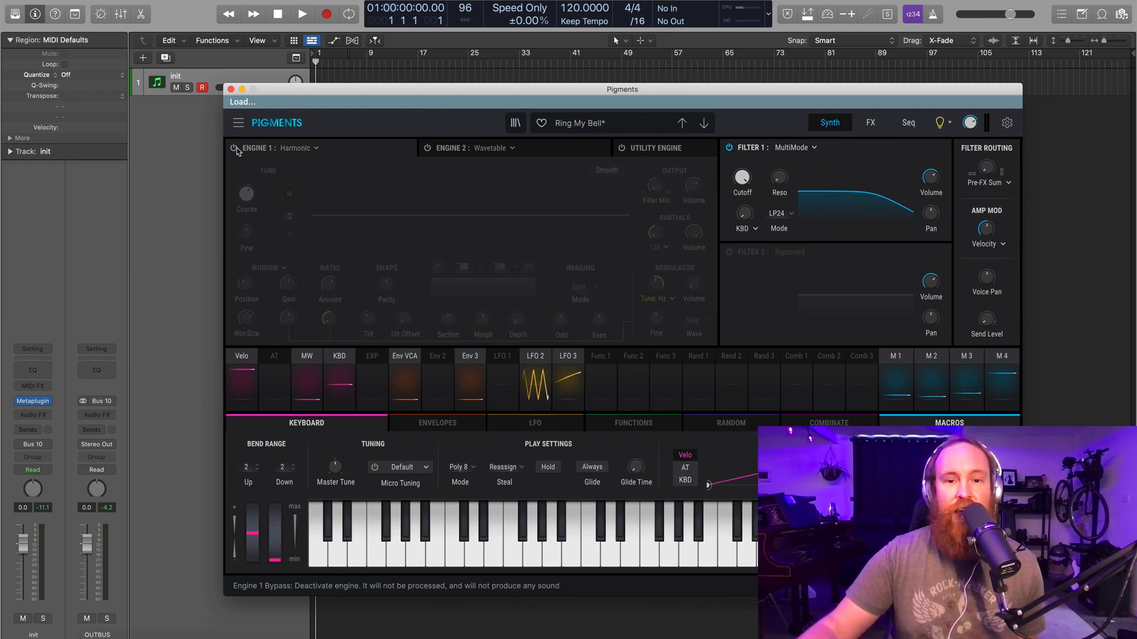
pyautogui.click(730, 148)
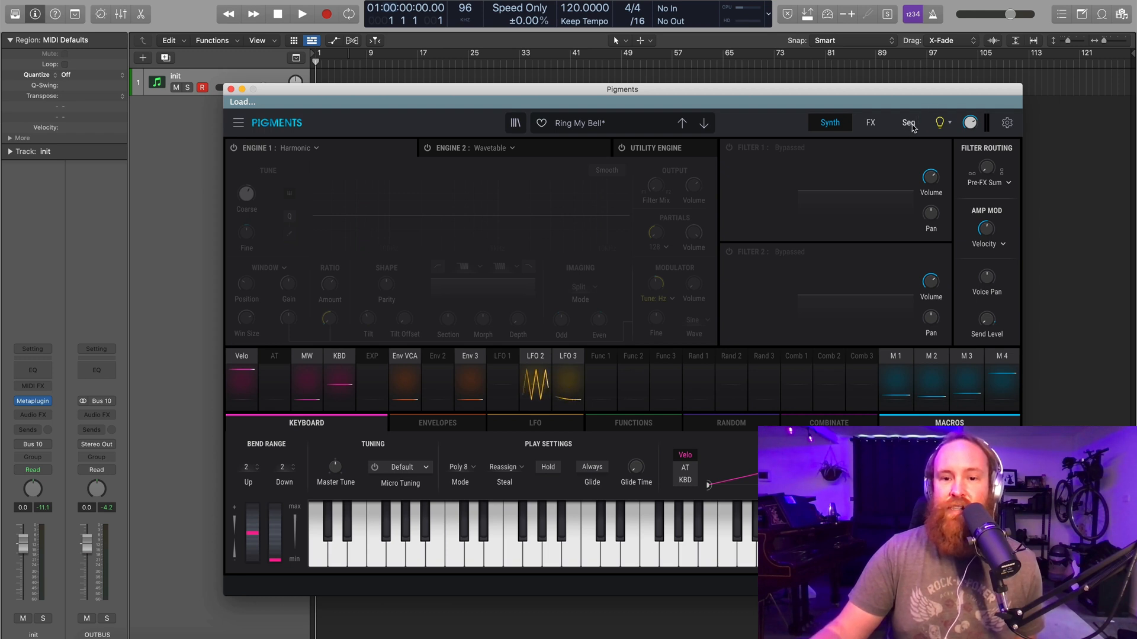
pyautogui.click(908, 122)
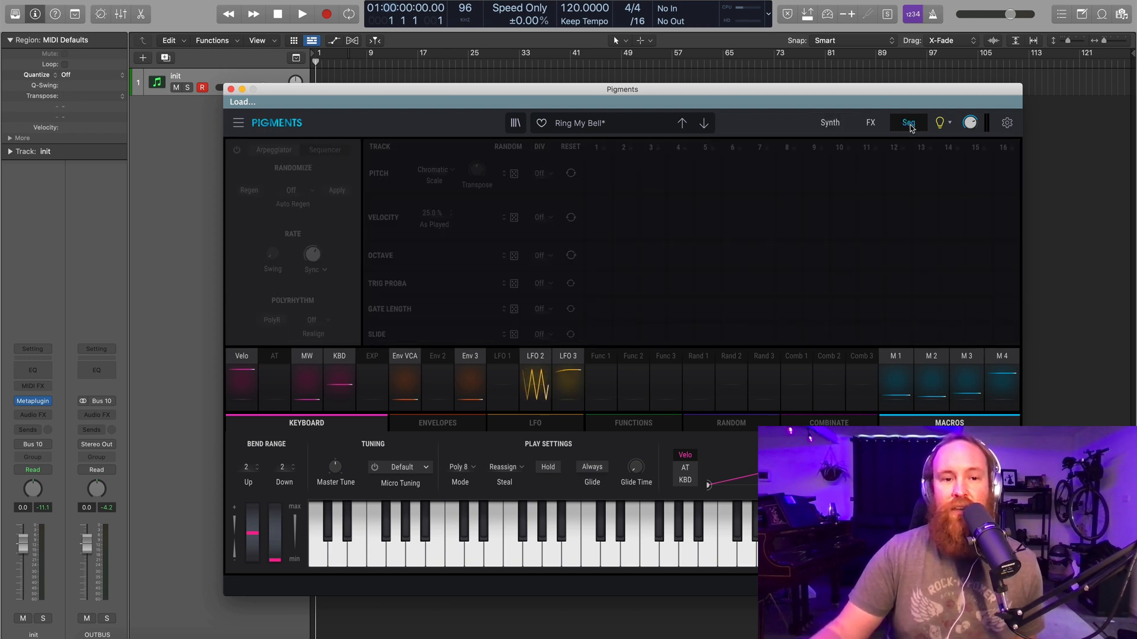
pyautogui.click(237, 151)
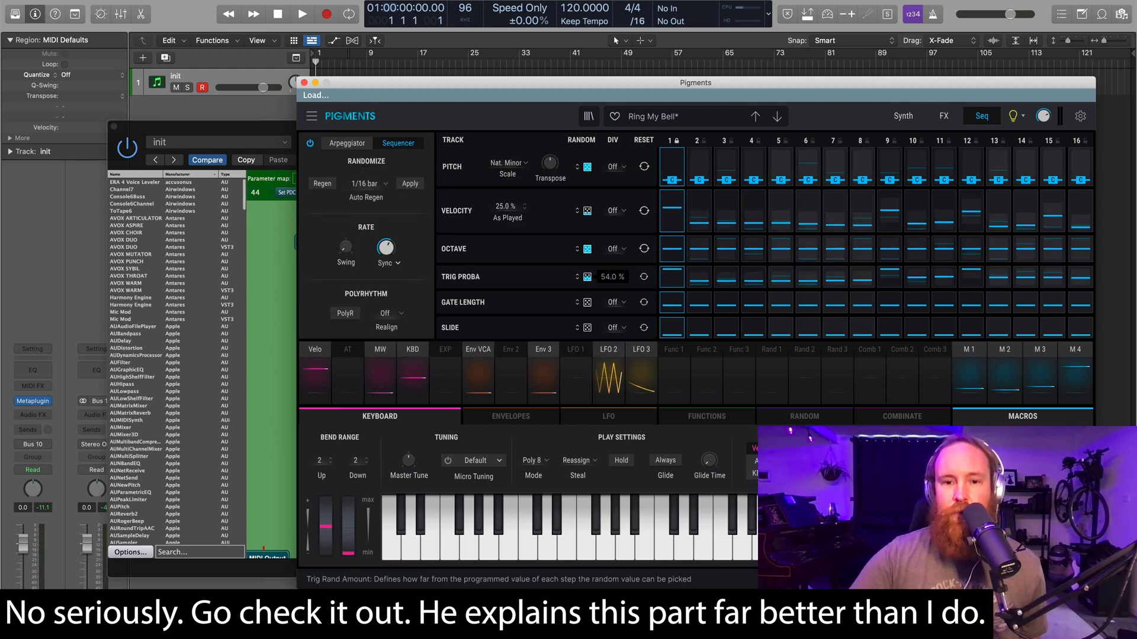
pyautogui.moveTo(611, 276); pyautogui.dragTo(611, 270)
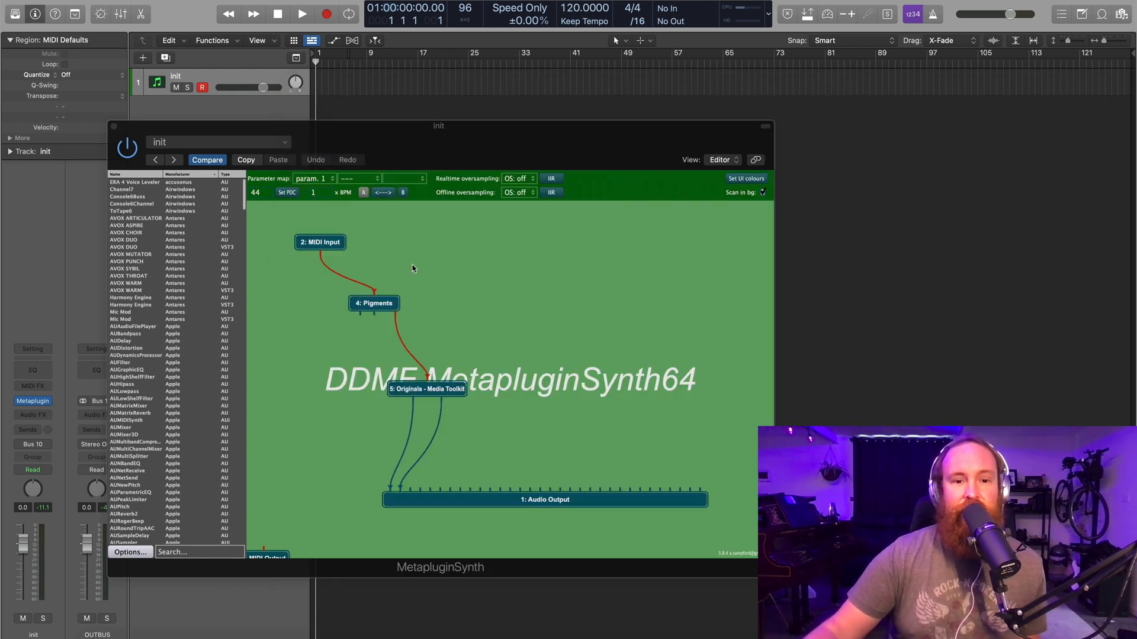
# Step: Duplicate the Pigments node via Duplicate filter so another copy feeds Originals
pyautogui.rightClick(373, 303)
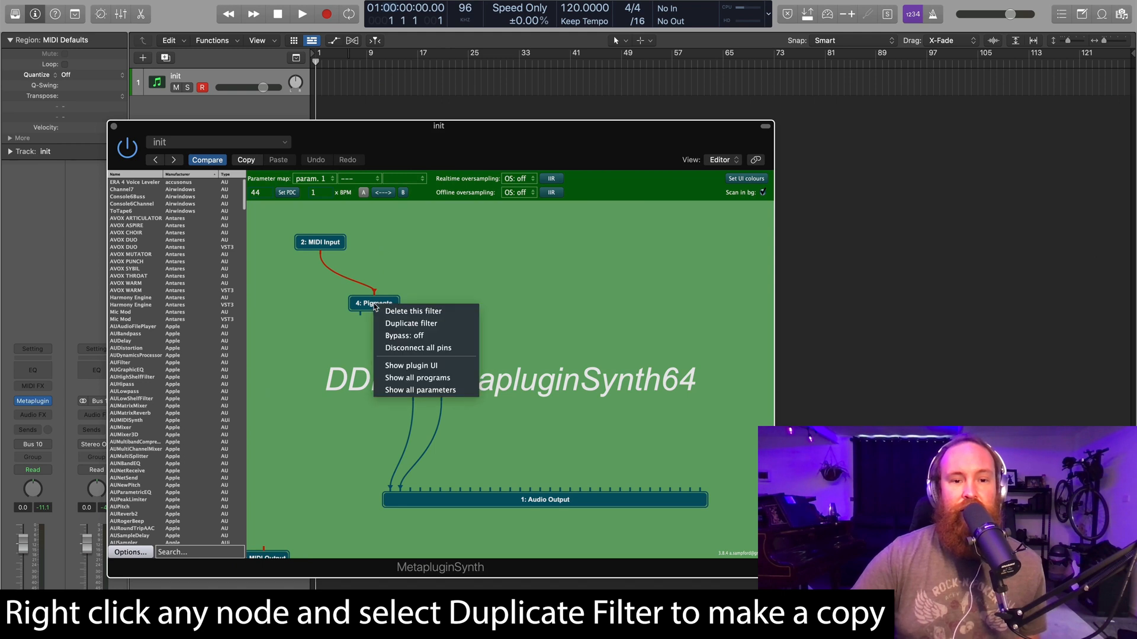
pyautogui.click(411, 323)
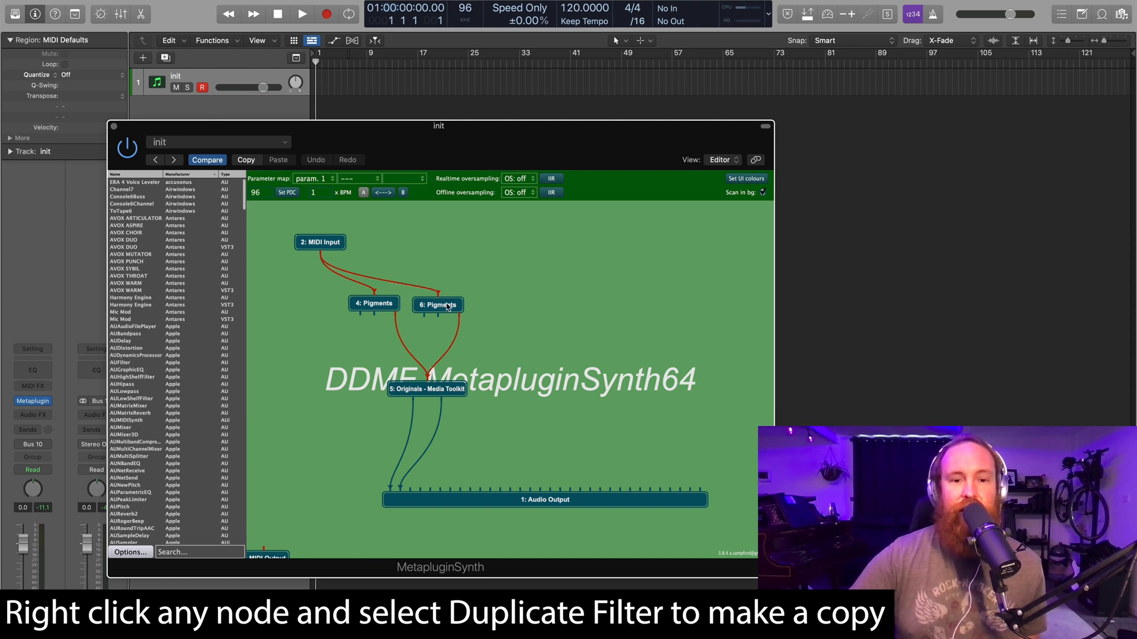
pyautogui.moveTo(466, 300)
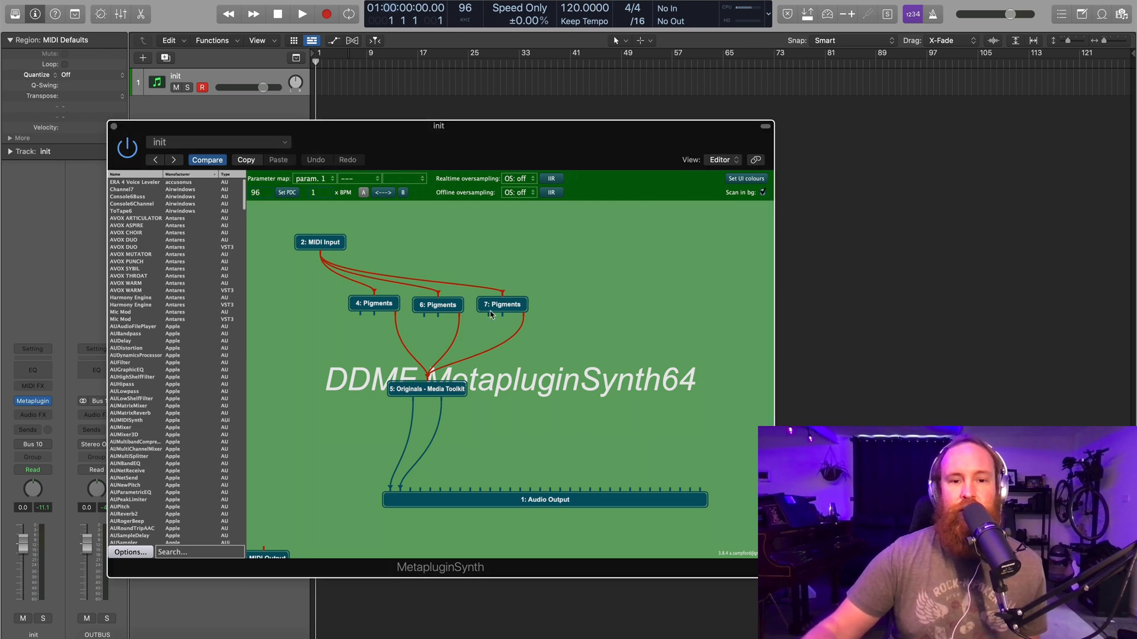
# Step: Bring up a Pigments copy and change the pitch of its first sequencer step
pyautogui.doubleClick(502, 305)
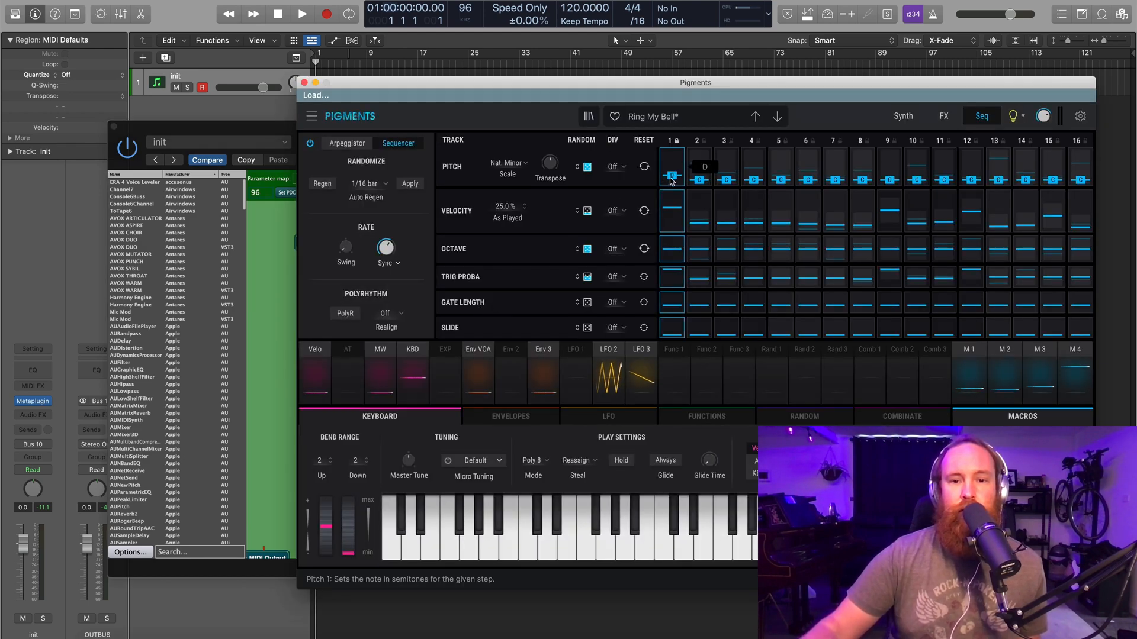
pyautogui.moveTo(672, 174); pyautogui.dragTo(671, 163)
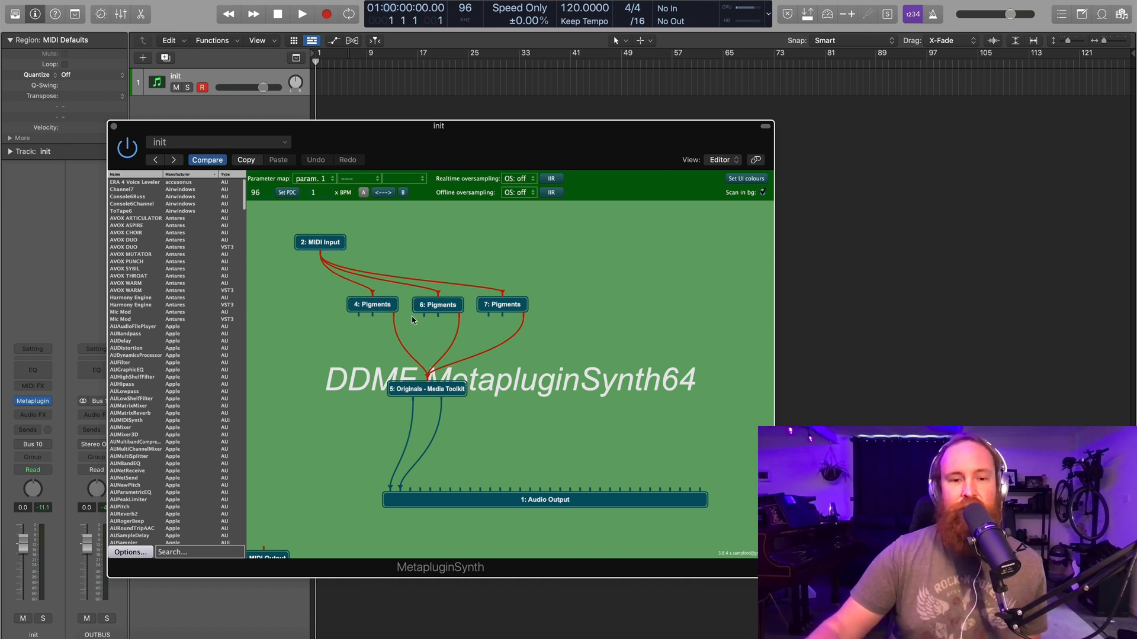
pyautogui.moveTo(464, 321)
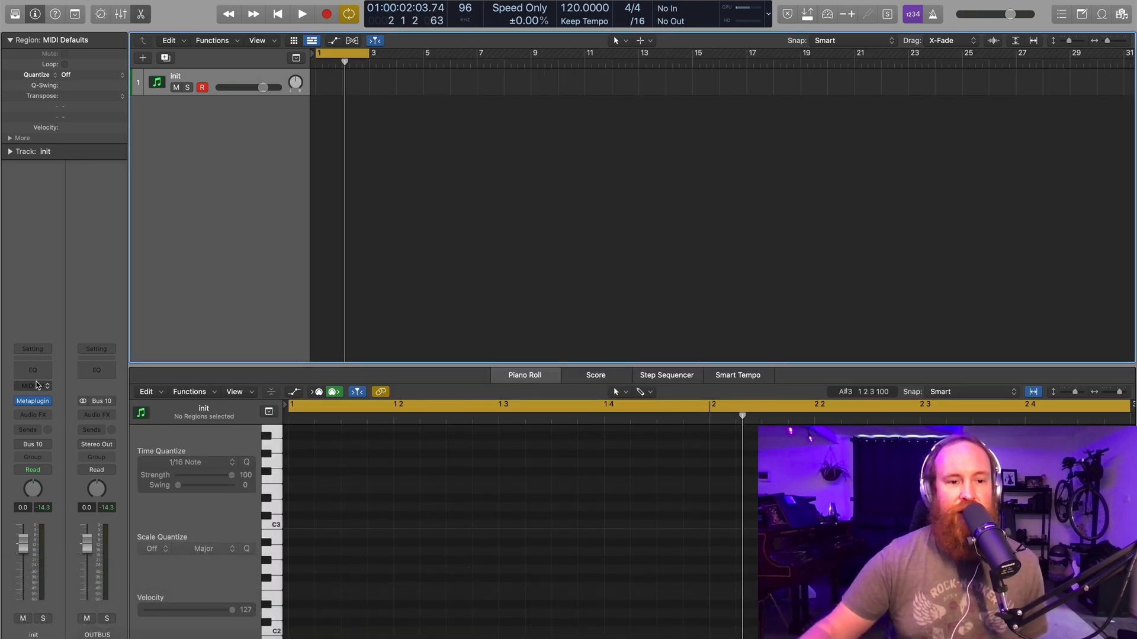
# Step: Add a Transposer MIDI effect and toggle keys (removing C# and another) for a user scale
pyautogui.click(29, 385)
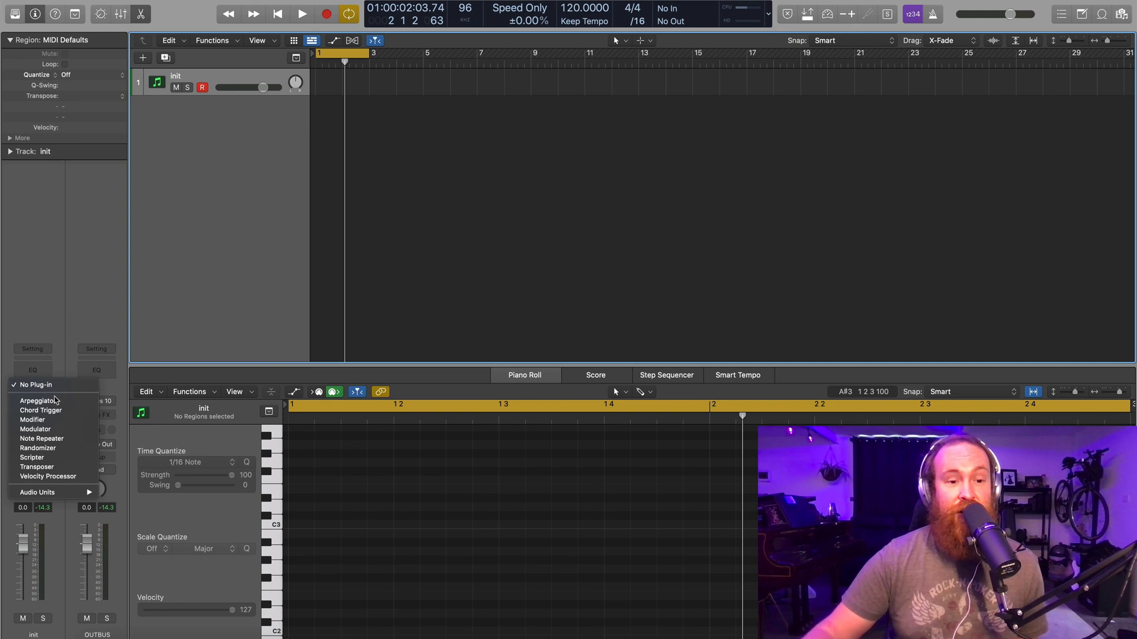
pyautogui.moveTo(37, 467)
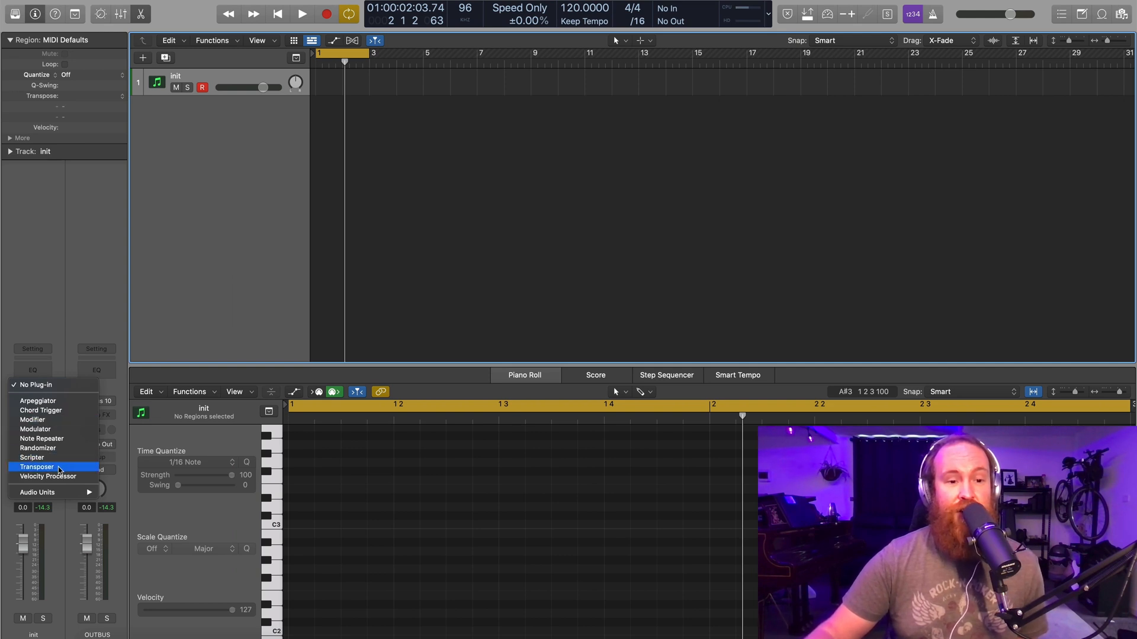
pyautogui.click(37, 466)
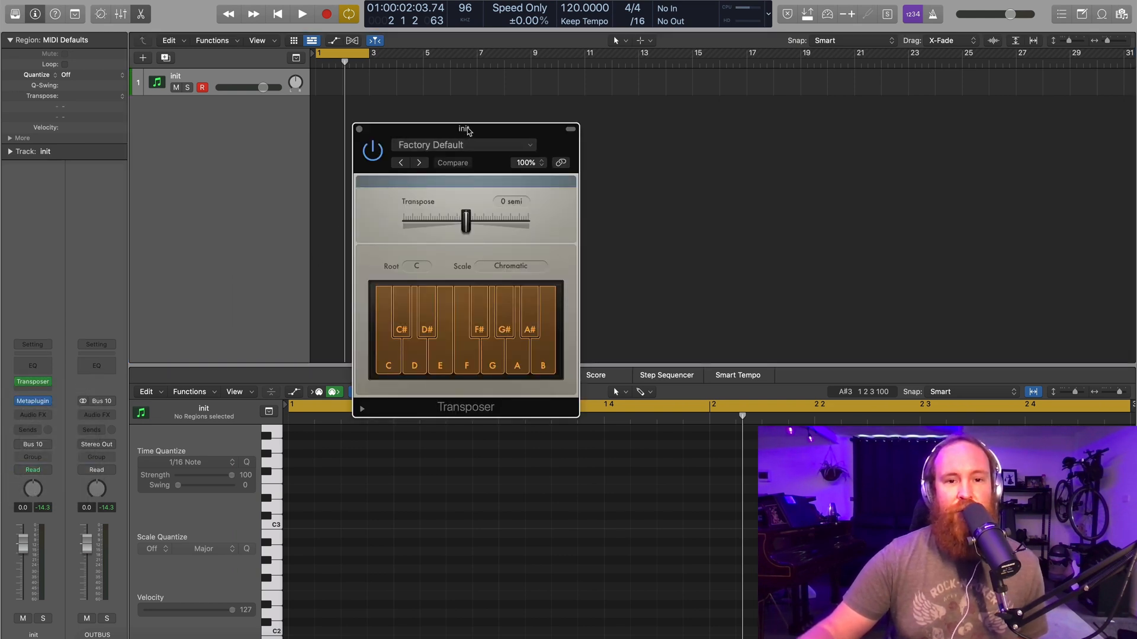
pyautogui.moveTo(464, 128); pyautogui.dragTo(594, 121)
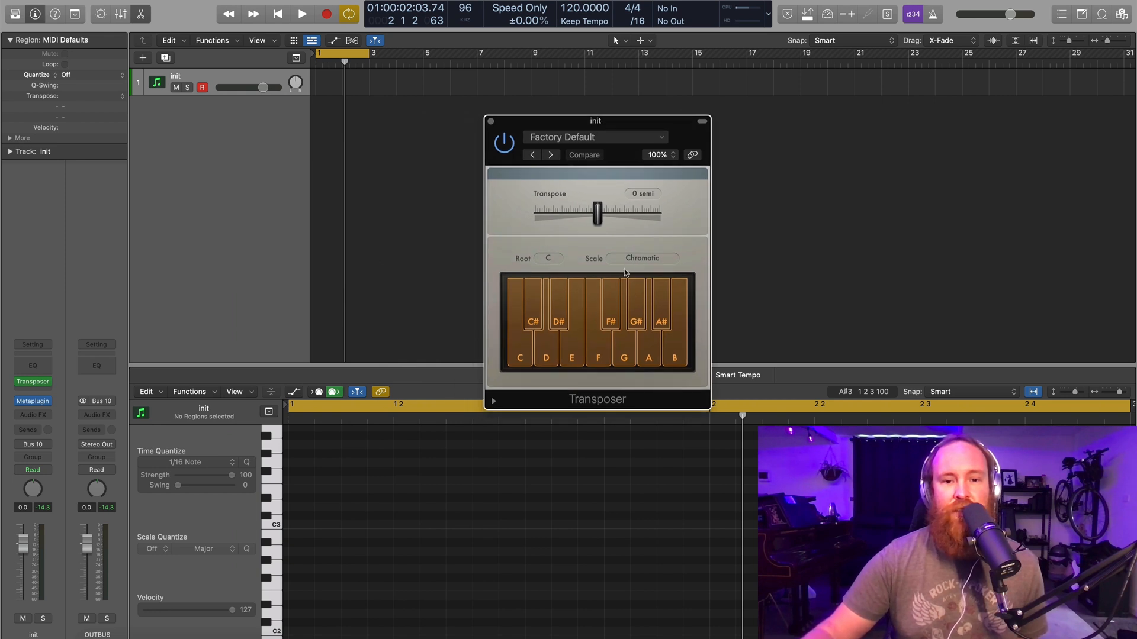
pyautogui.click(533, 321)
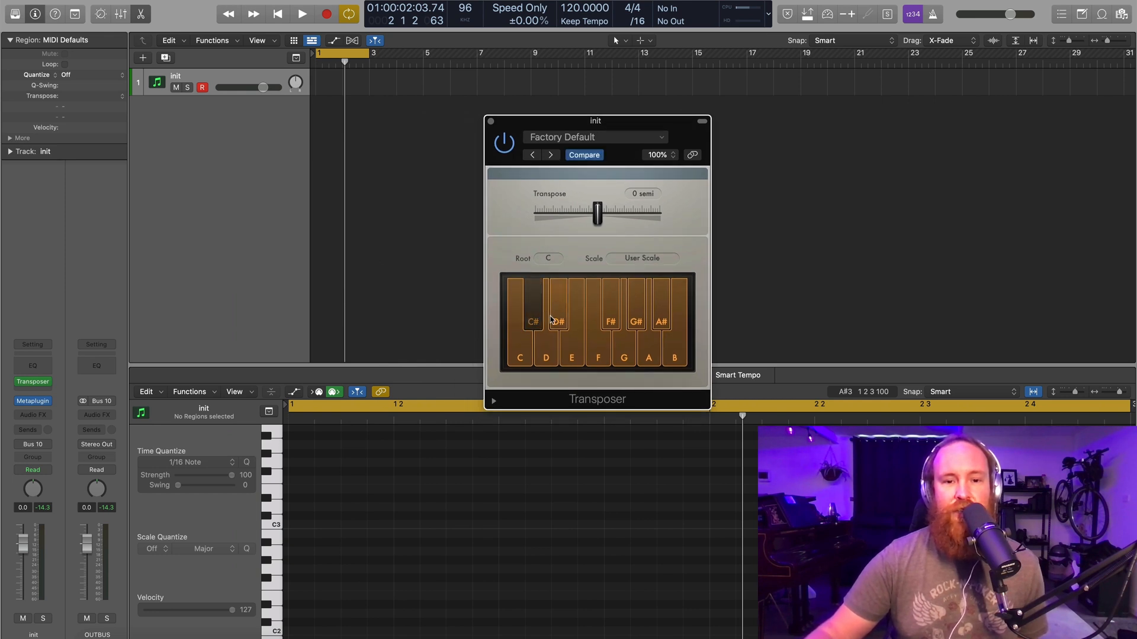
pyautogui.click(641, 258)
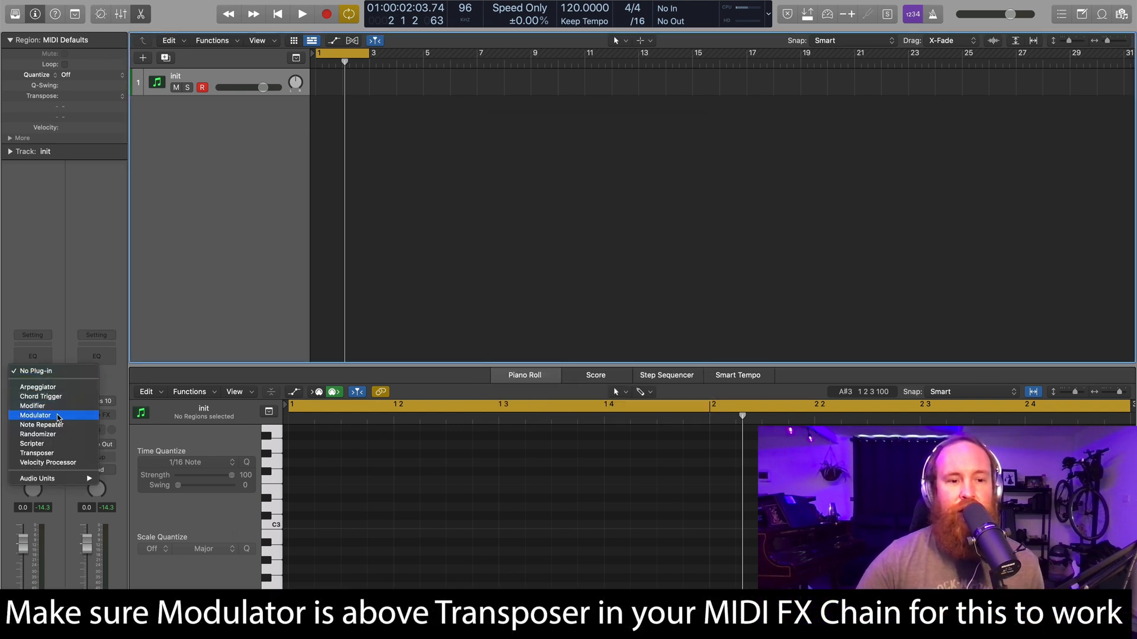
# Step: Insert a Modulator with a random stepped LFO and learn the Transposer's transpose amount as its target
pyautogui.click(34, 414)
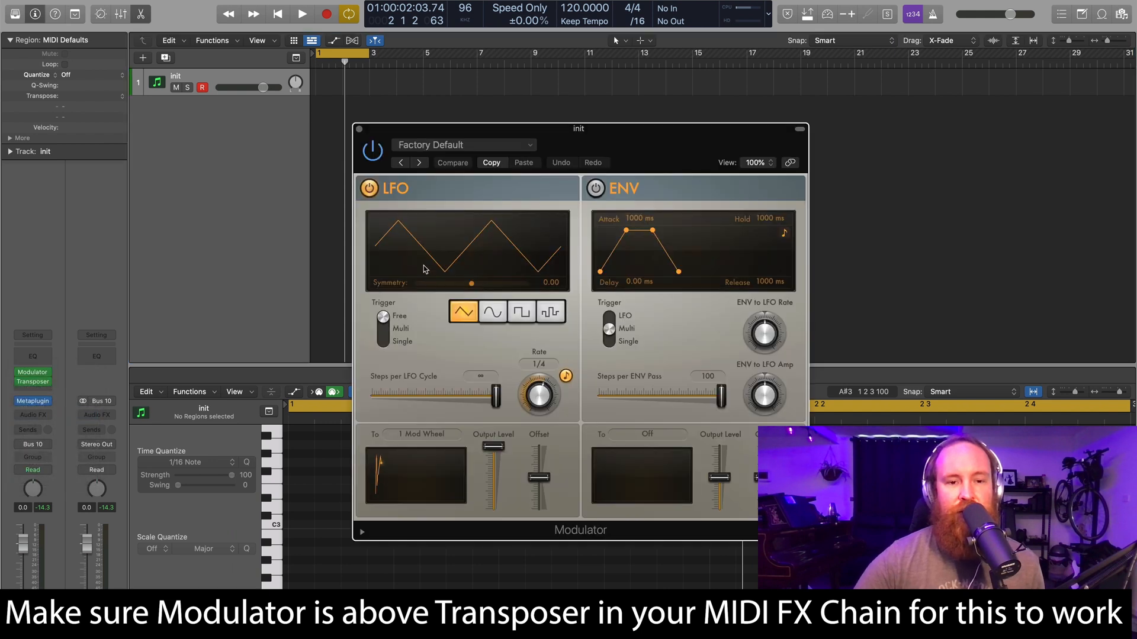
pyautogui.moveTo(579, 128); pyautogui.dragTo(683, 105)
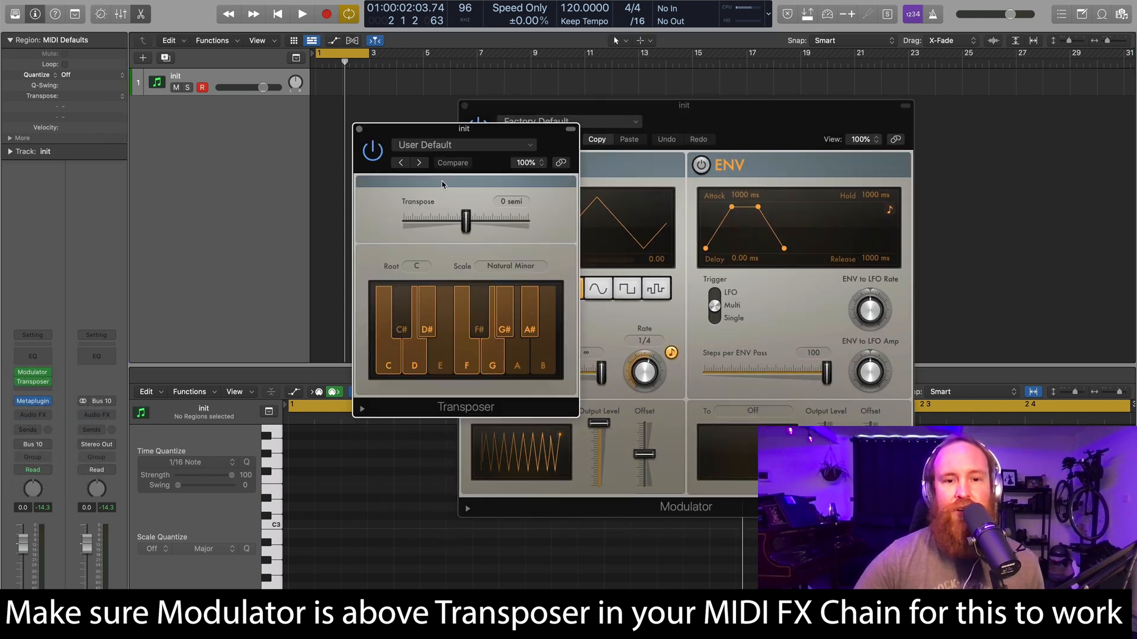
pyautogui.moveTo(464, 128); pyautogui.dragTo(295, 177)
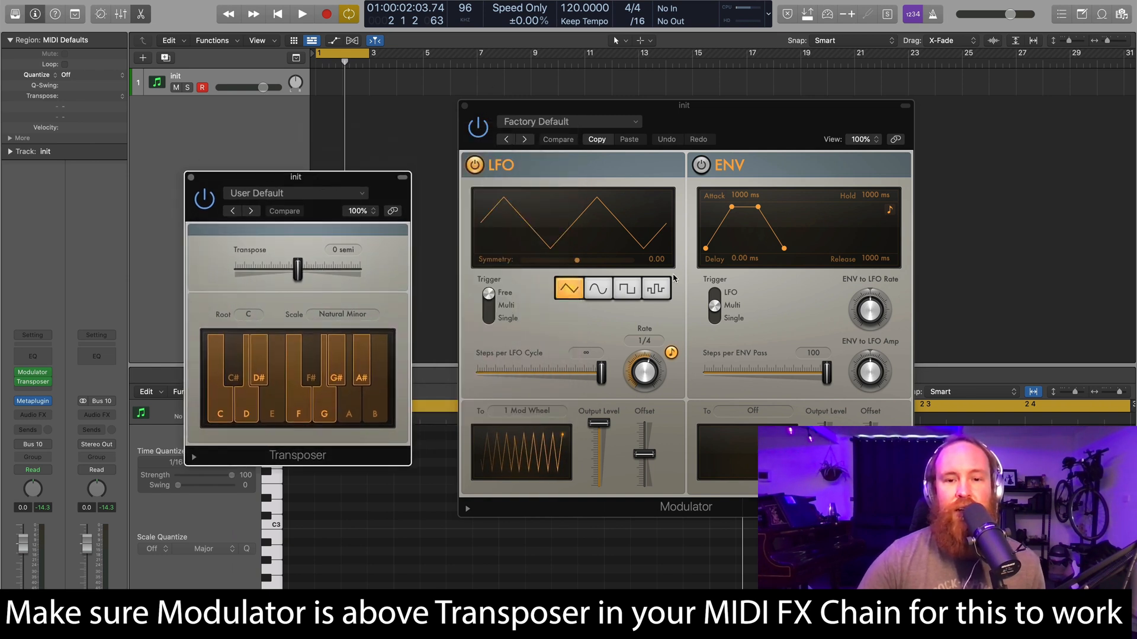
pyautogui.click(653, 288)
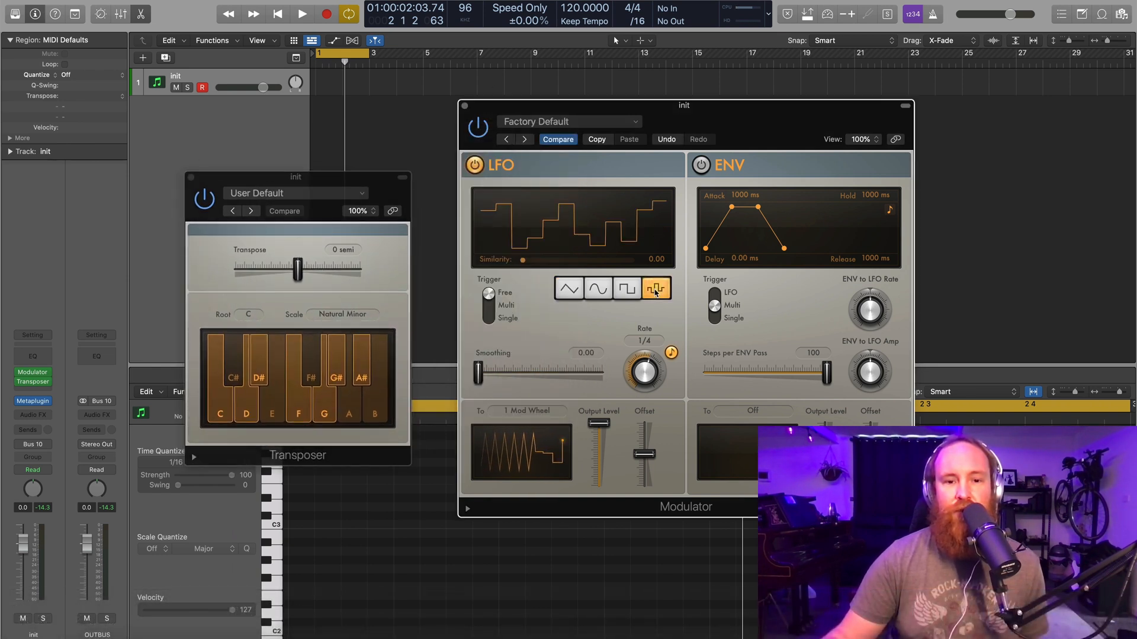
pyautogui.click(655, 287)
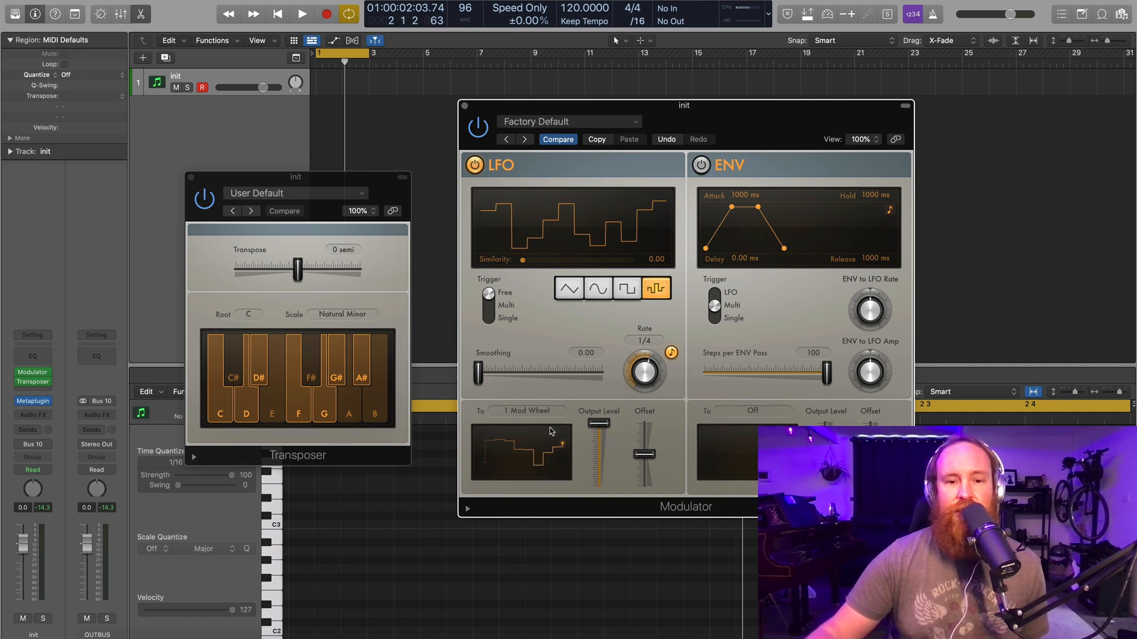
pyautogui.click(529, 411)
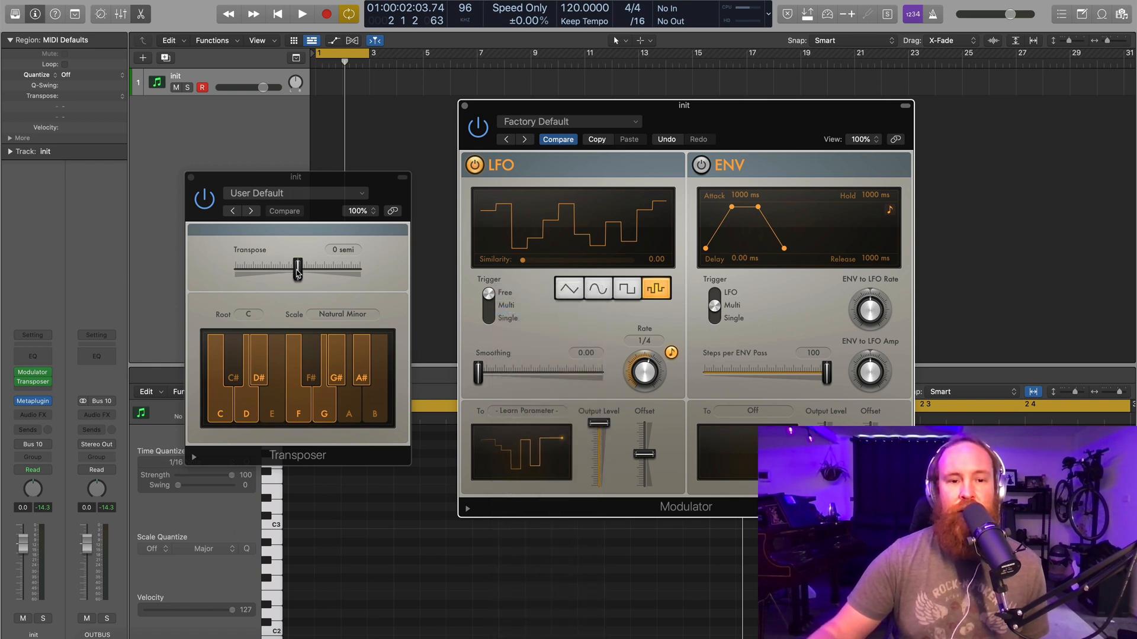
pyautogui.moveTo(296, 266); pyautogui.dragTo(334, 266)
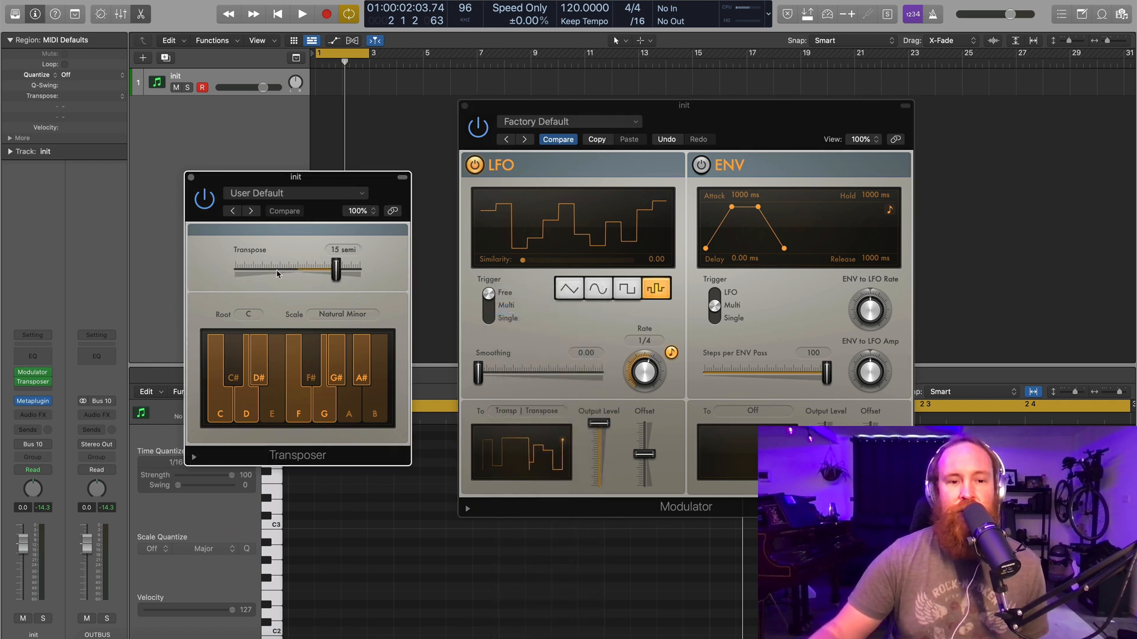
pyautogui.moveTo(334, 270); pyautogui.dragTo(350, 270)
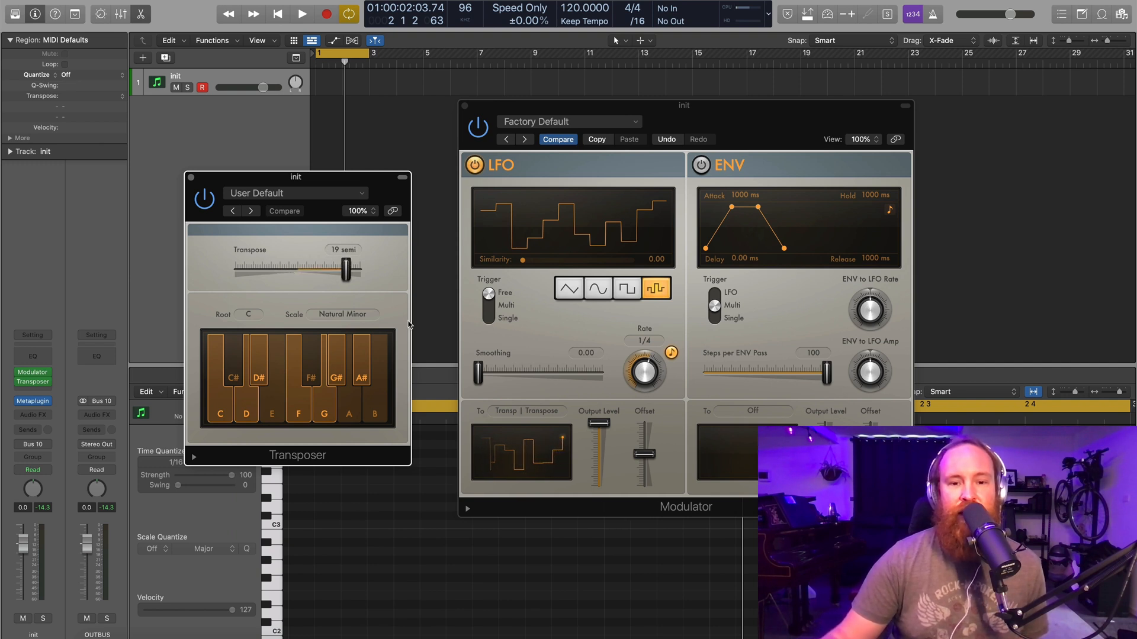
# Step: Set the LFO rate to 2 bars, keep the random shape, and adjust output level and offset
pyautogui.moveTo(347, 270); pyautogui.dragTo(251, 269)
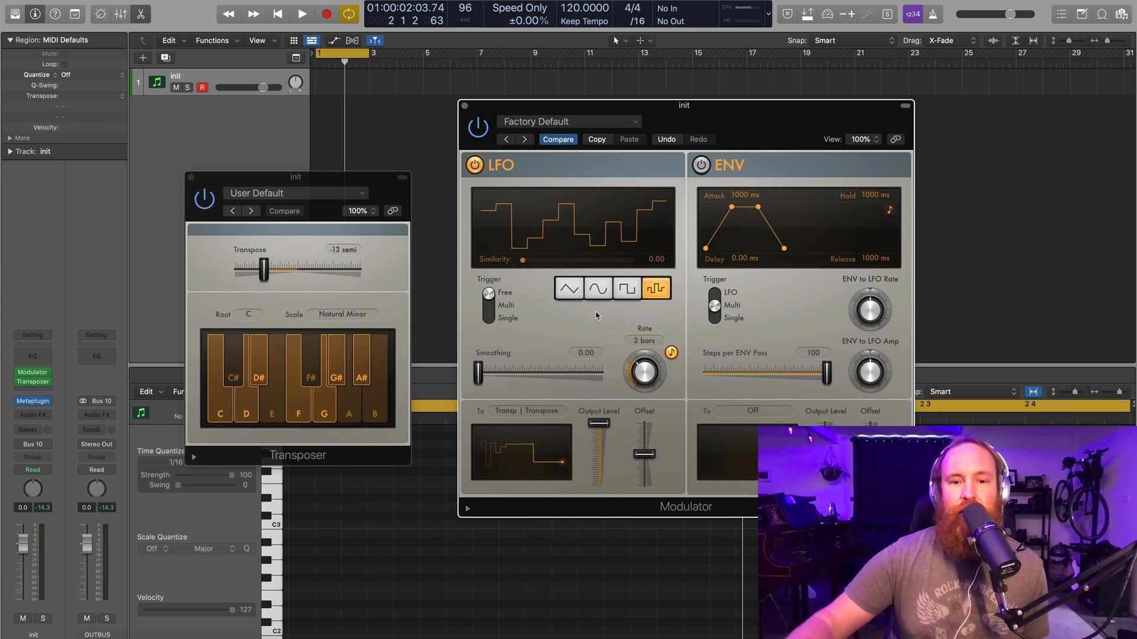
pyautogui.click(597, 287)
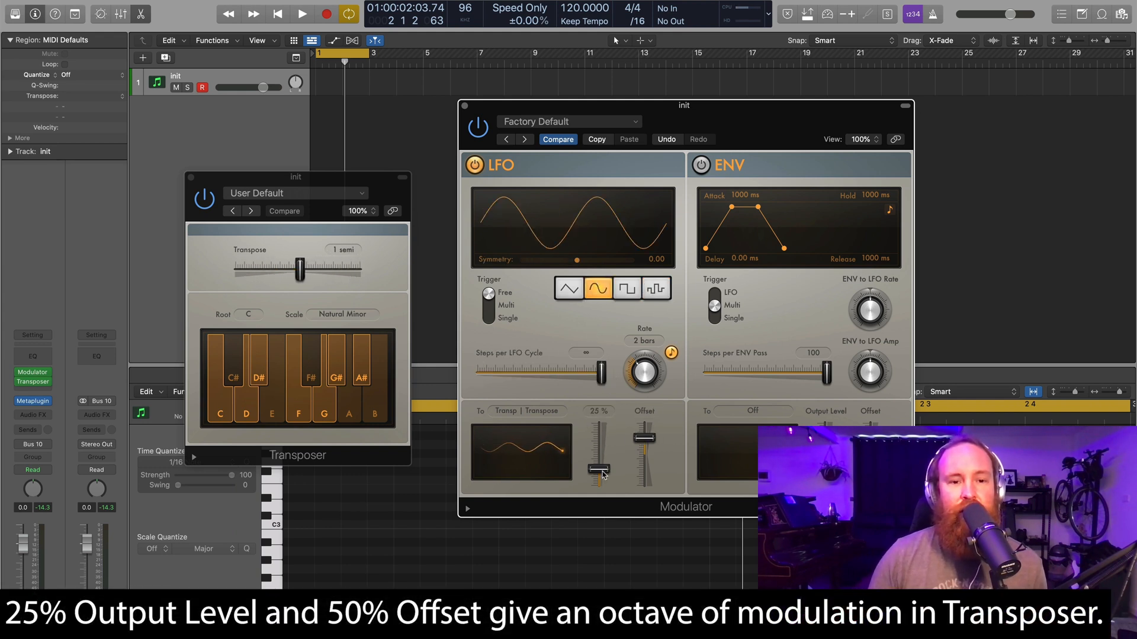
pyautogui.click(655, 288)
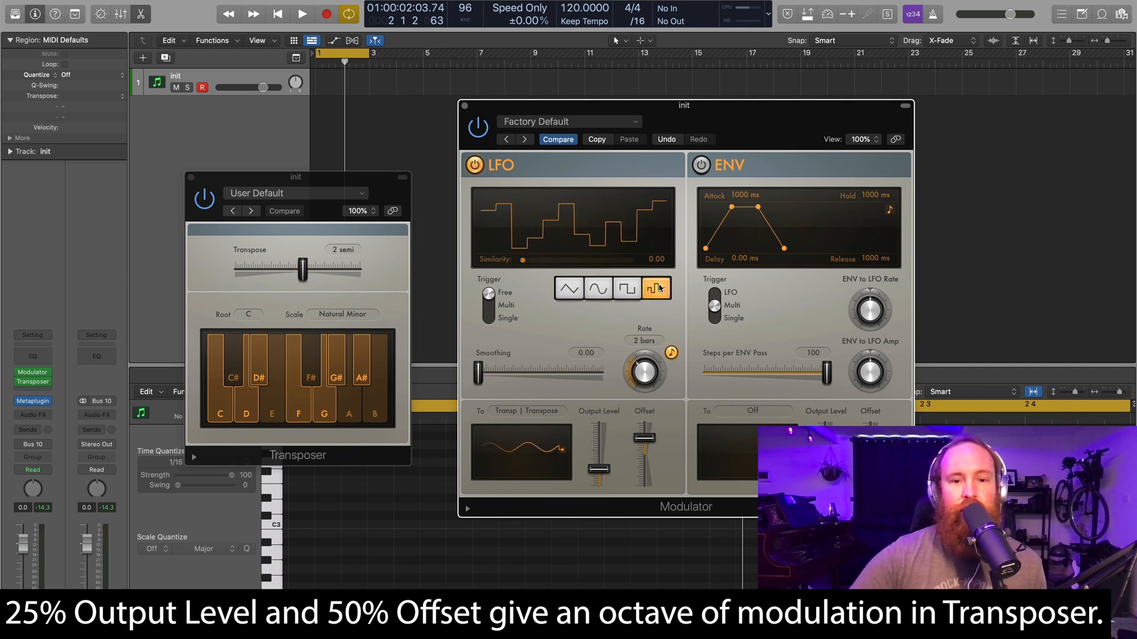
pyautogui.moveTo(302, 270); pyautogui.dragTo(325, 270)
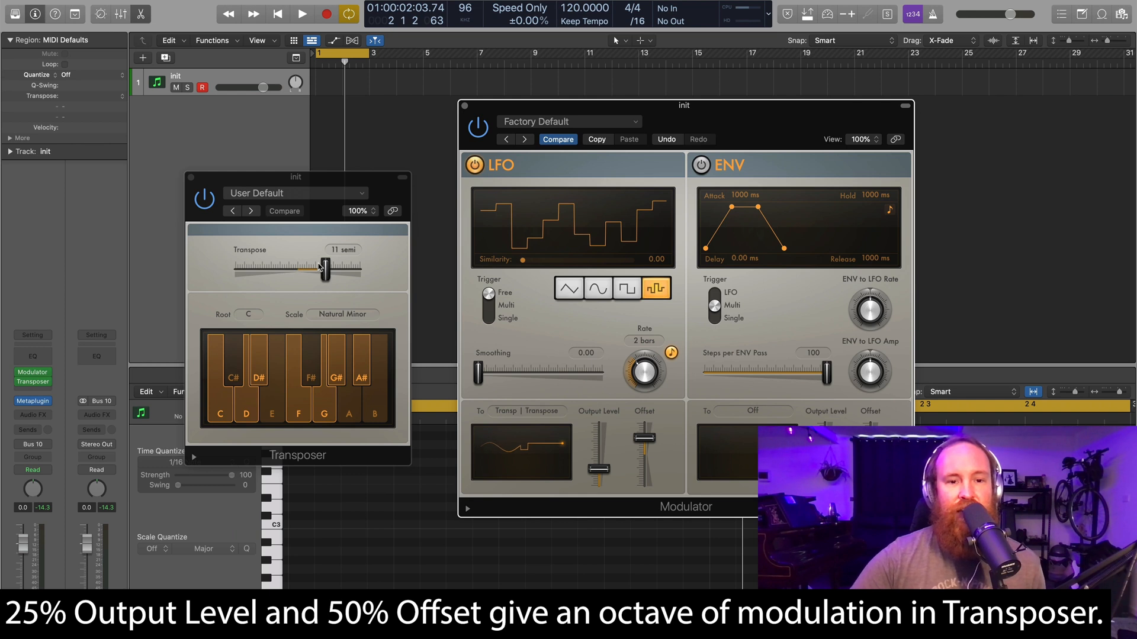
pyautogui.moveTo(324, 270); pyautogui.dragTo(312, 270)
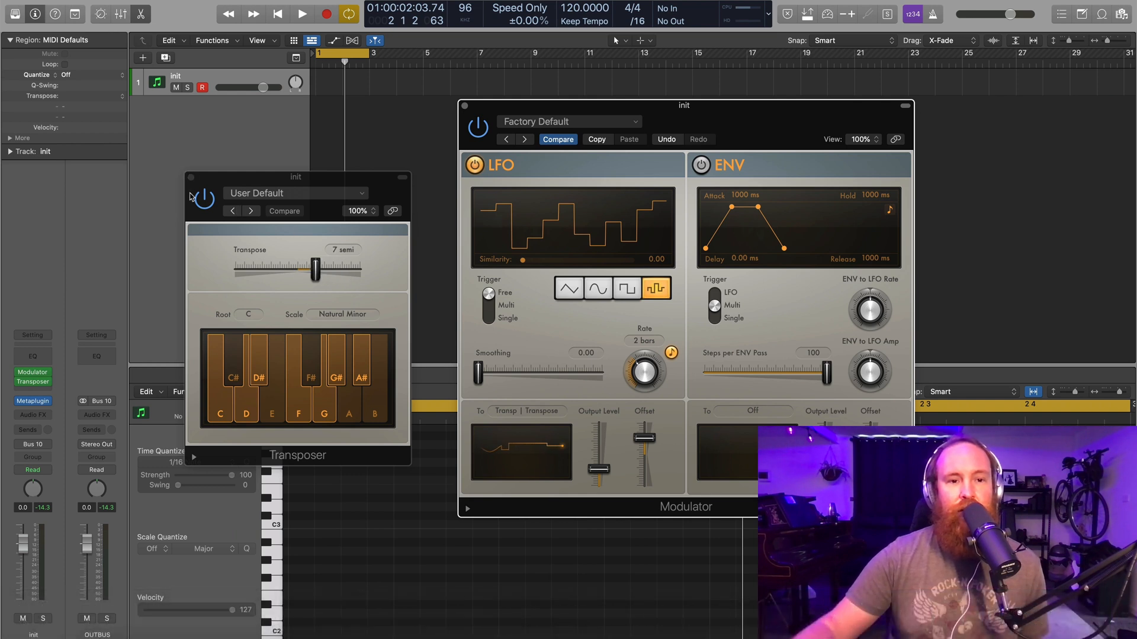
# Step: Close the Transposer and Modulator windows and stop playback of the looping region
pyautogui.click(192, 197)
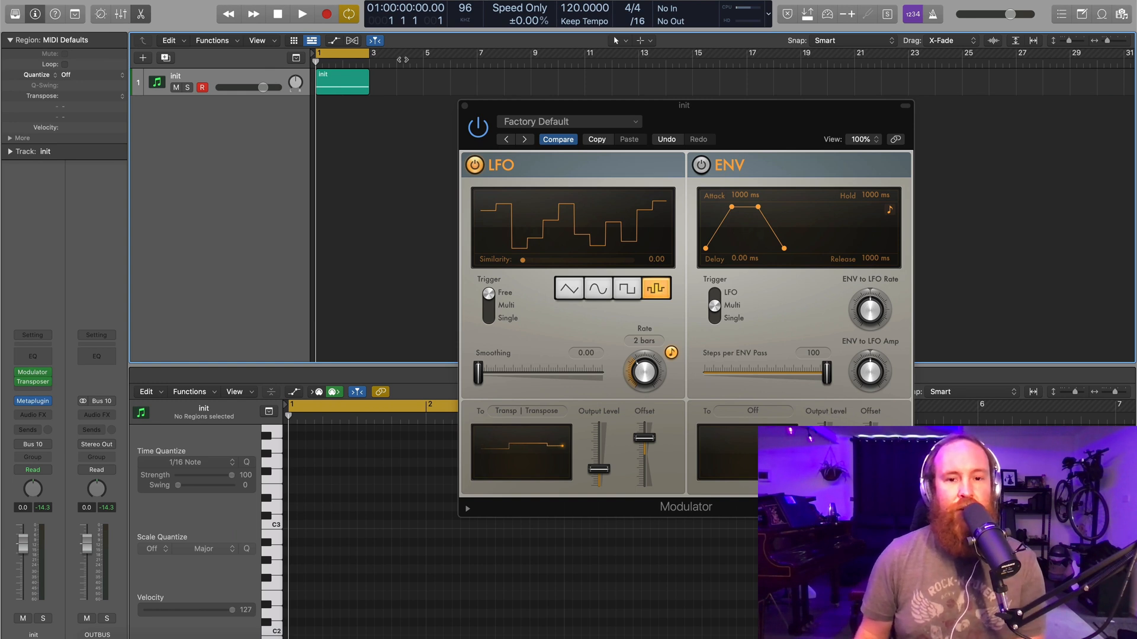
pyautogui.click(301, 13)
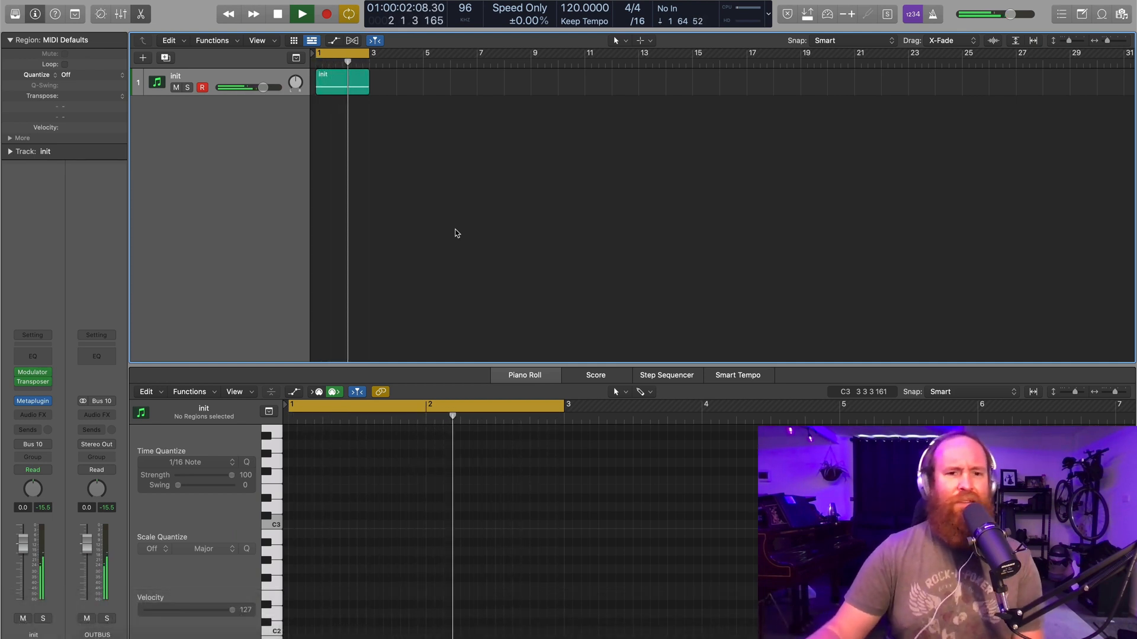
pyautogui.click(277, 13)
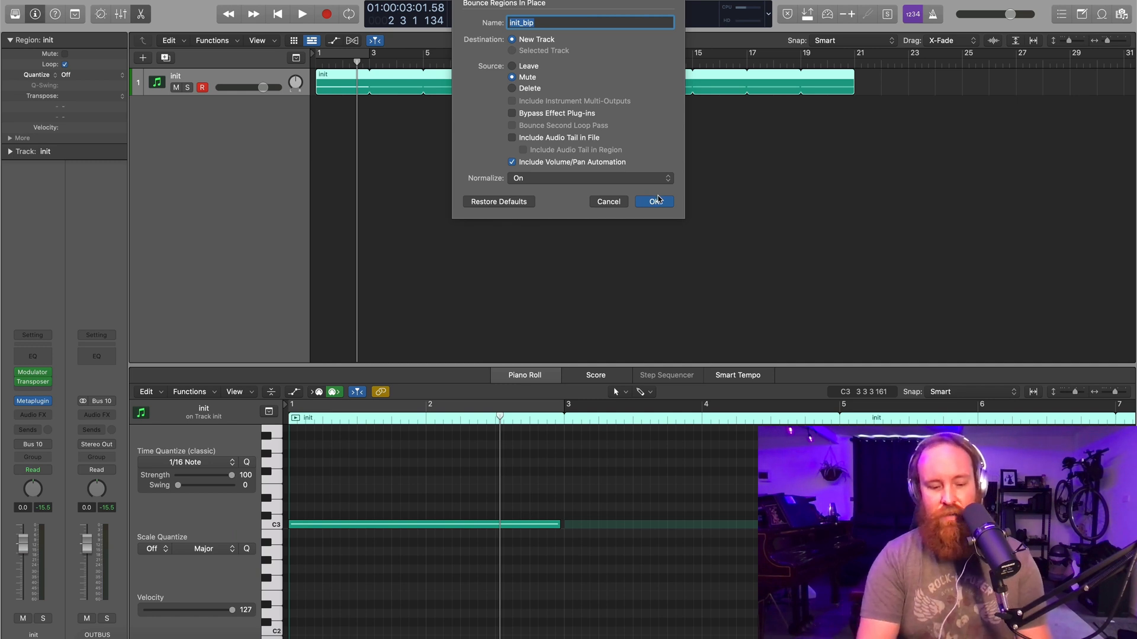
# Step: Bounce the looped region in place to a new muted-source audio track and play it back
pyautogui.click(651, 202)
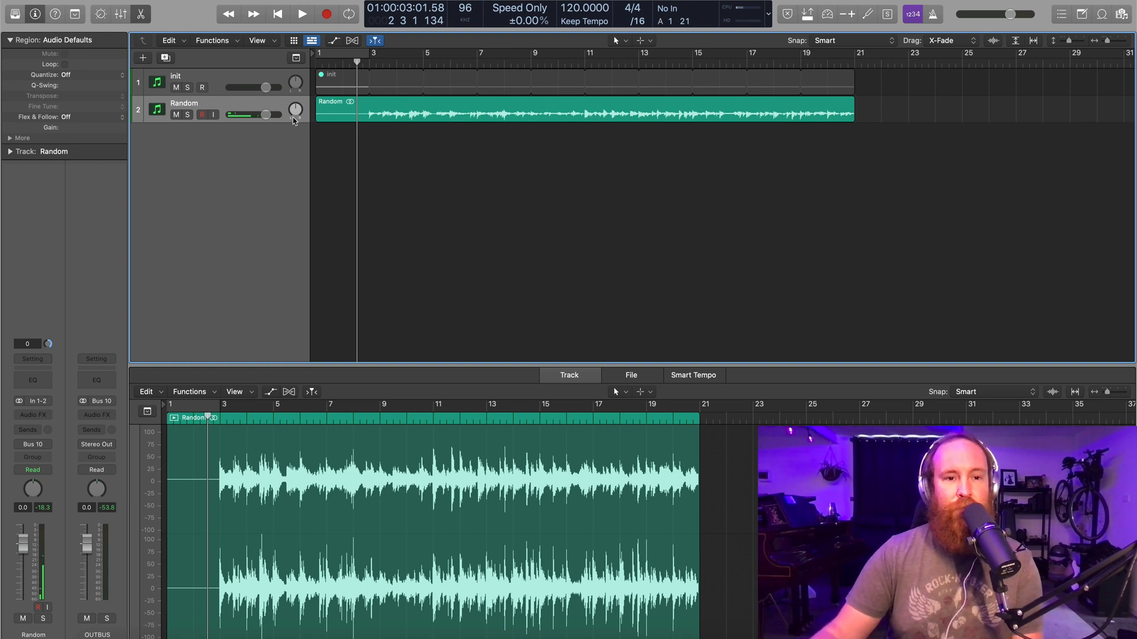
pyautogui.click(302, 13)
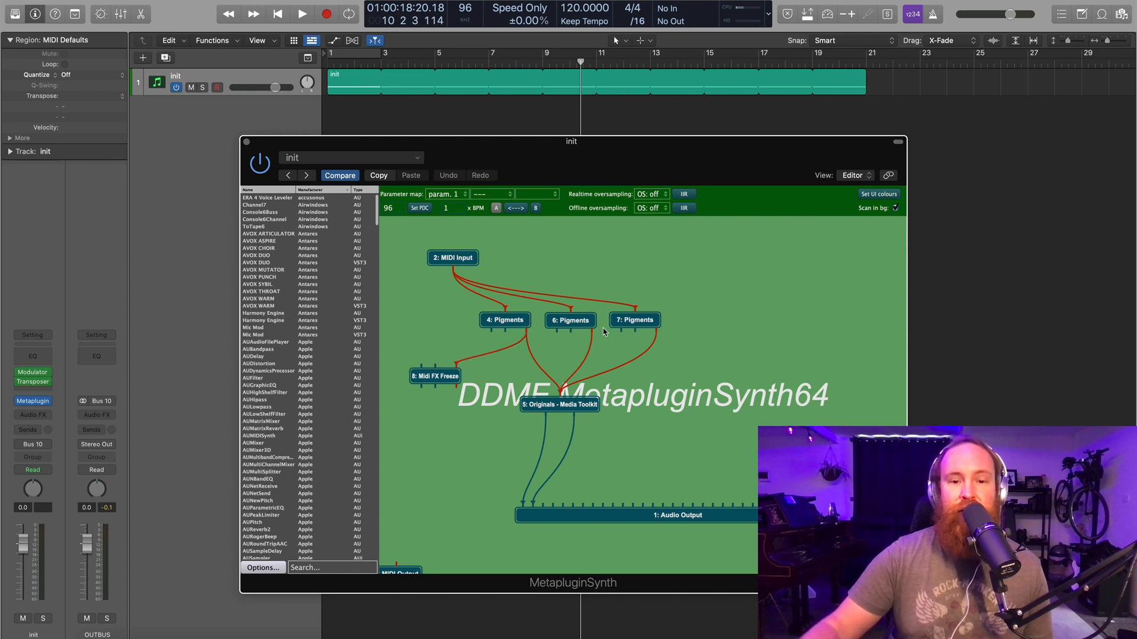
pyautogui.moveTo(573, 355)
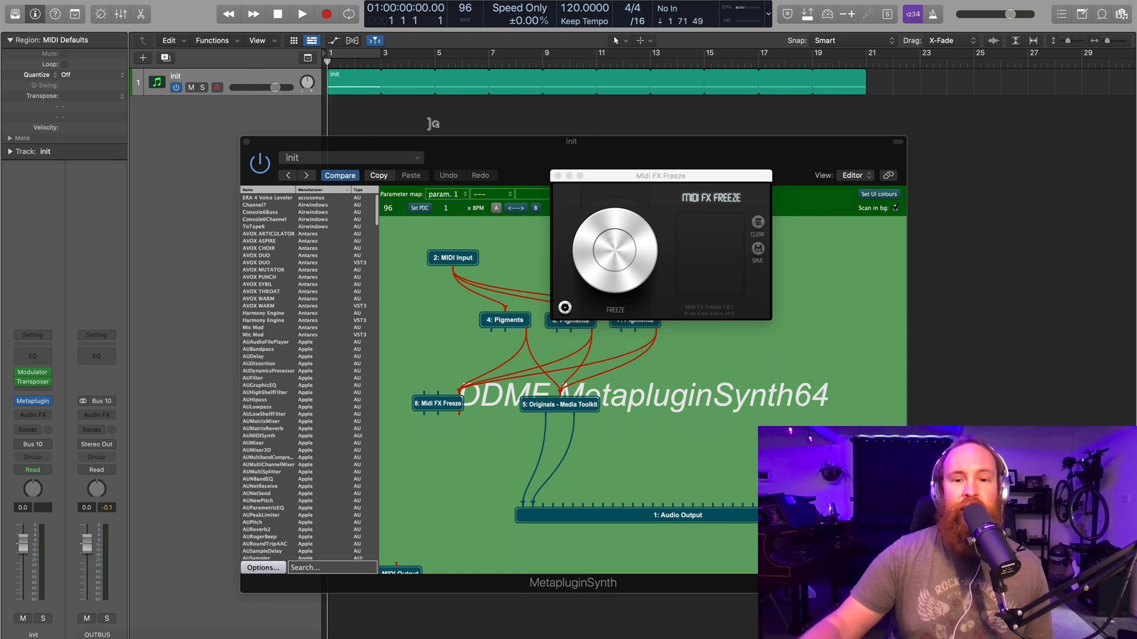
# Step: Freeze incoming MIDI during playback, then import the captured region without tempo information
pyautogui.click(615, 249)
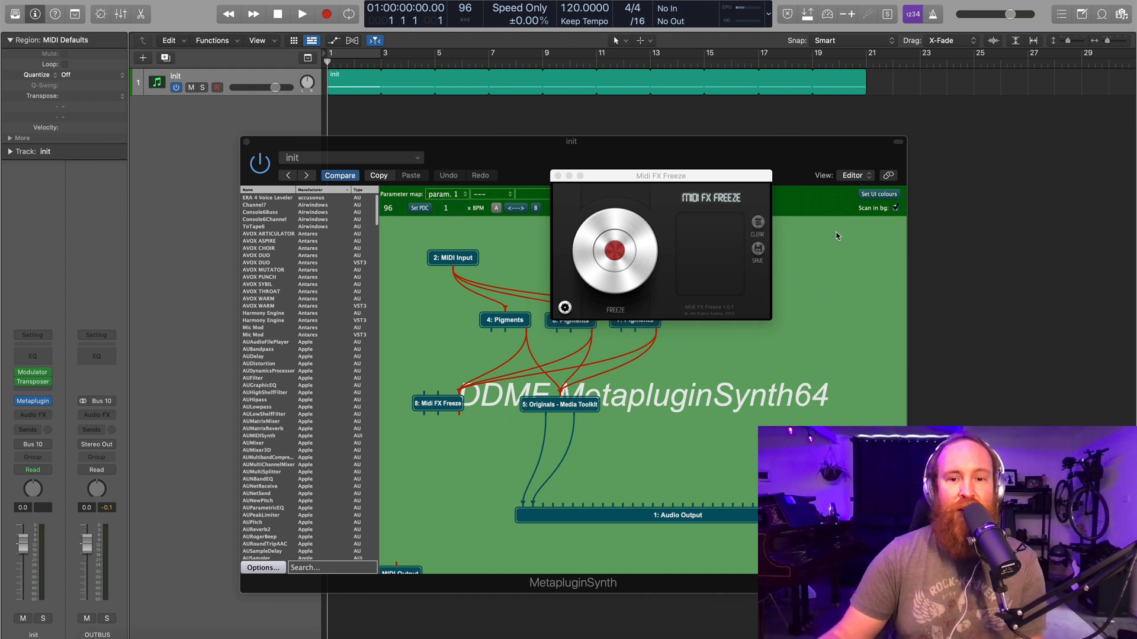
pyautogui.click(302, 13)
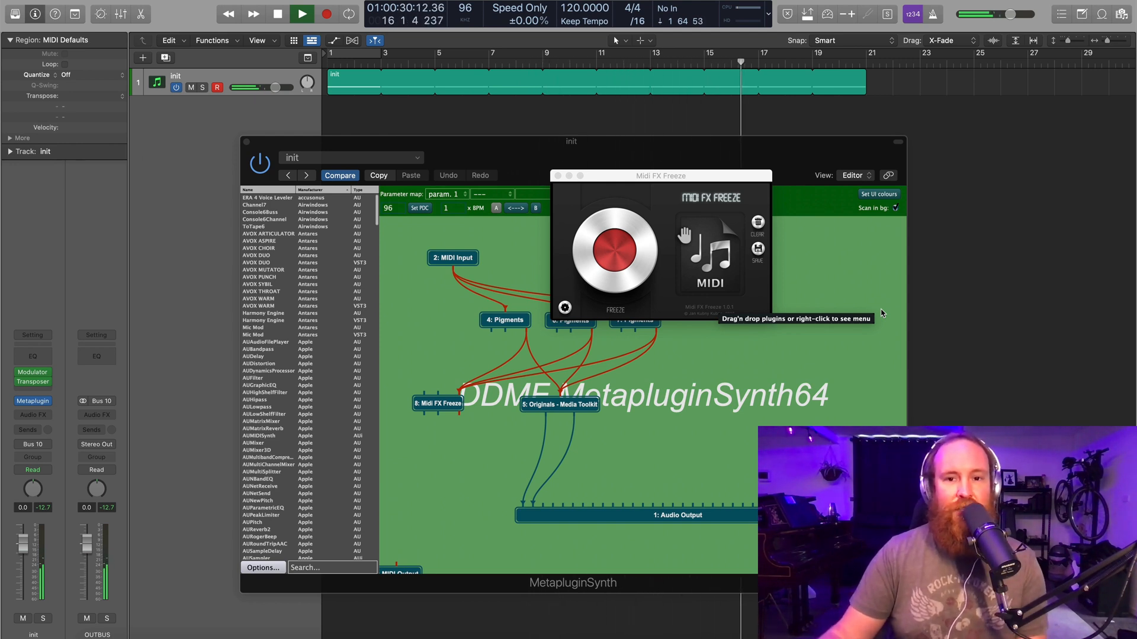
pyautogui.click(276, 13)
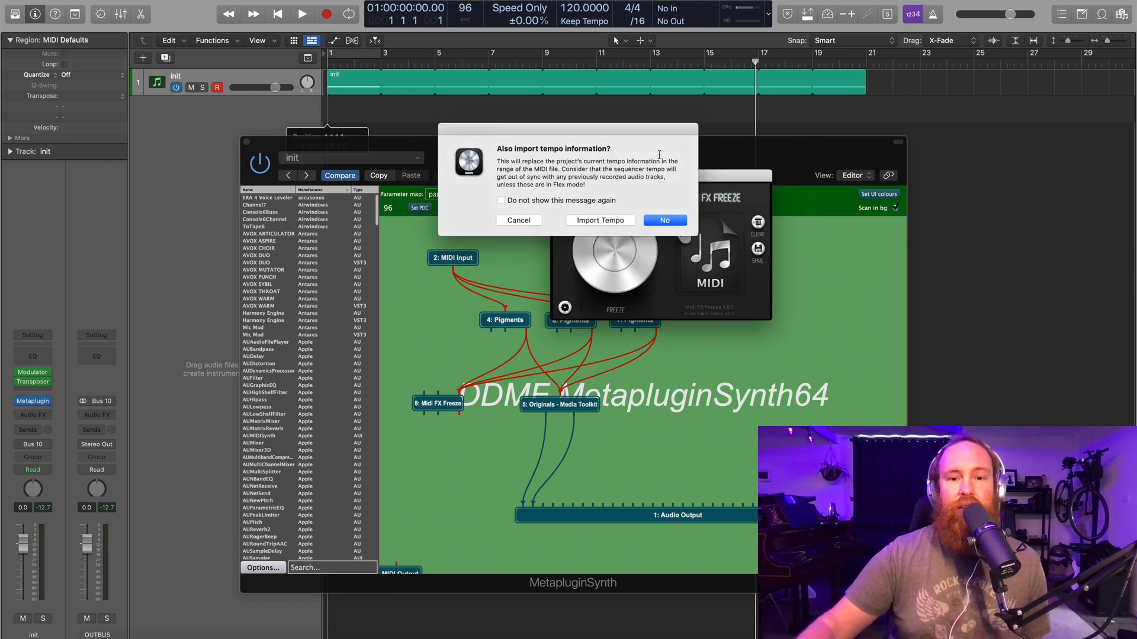
pyautogui.click(663, 220)
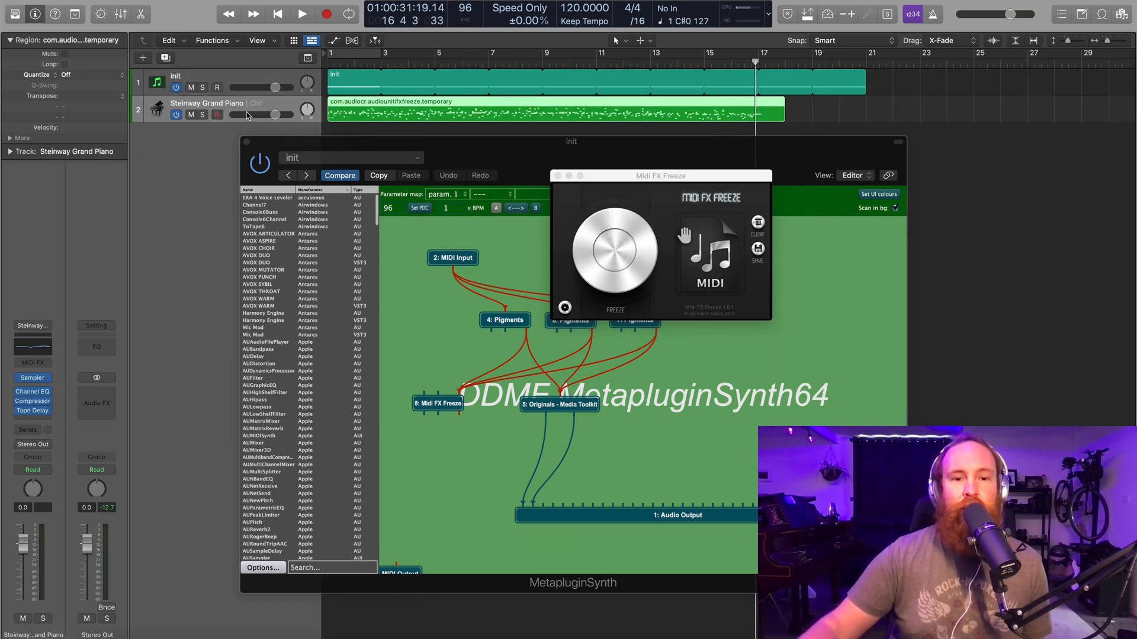